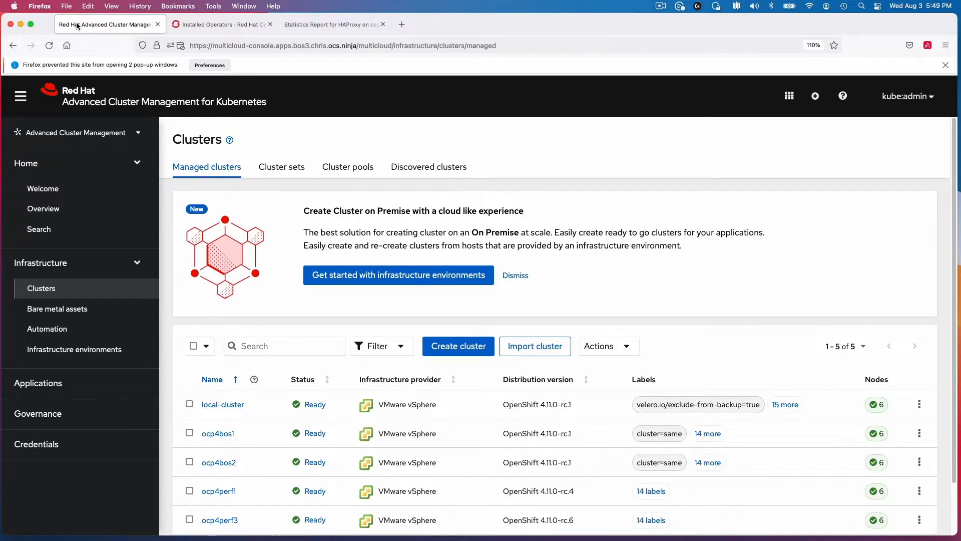
Show ocp4bos1's installed operators: Data Foundation, DR Cluster Operator and Package Server.
{"action": "left_click", "coordinate": [221, 24]}
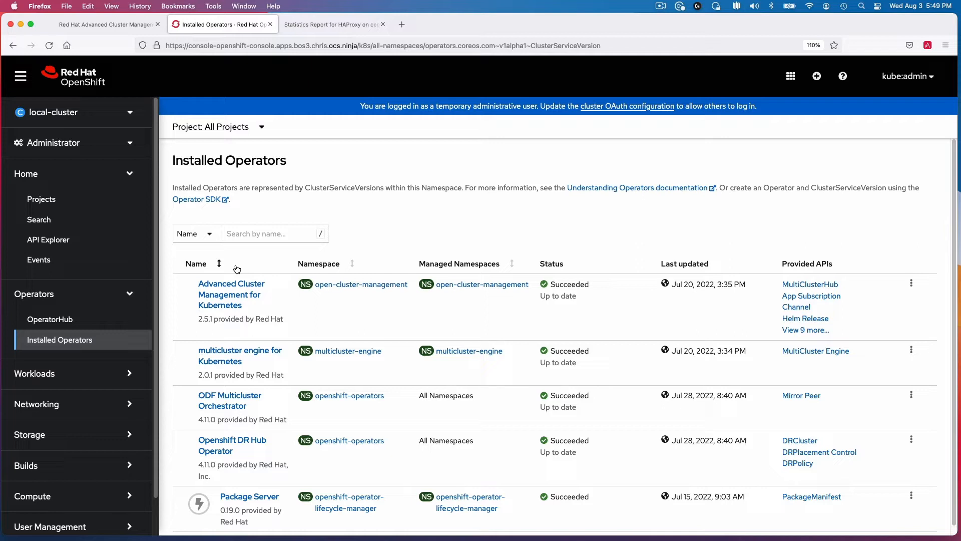
{"action": "mouse_move", "coordinate": [115, 114]}
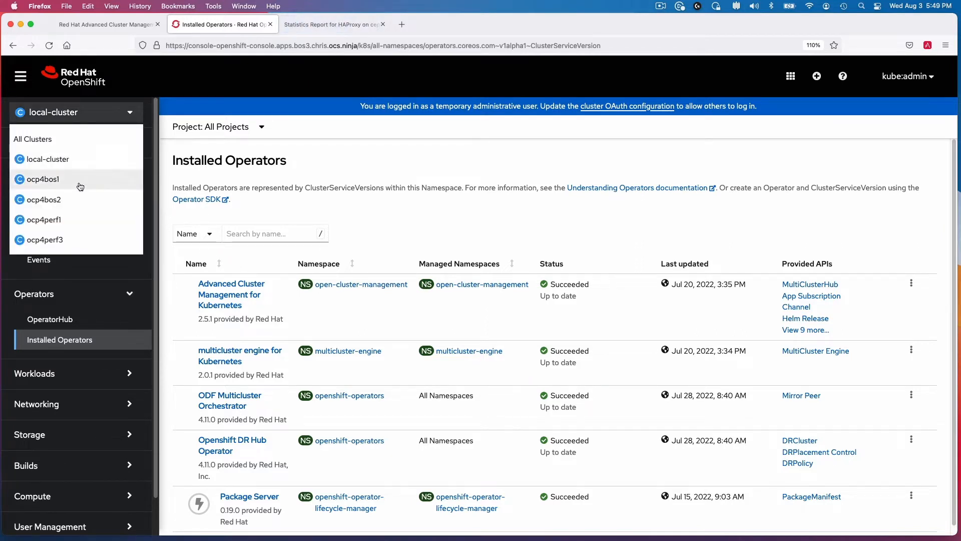
{"action": "left_click", "coordinate": [42, 178]}
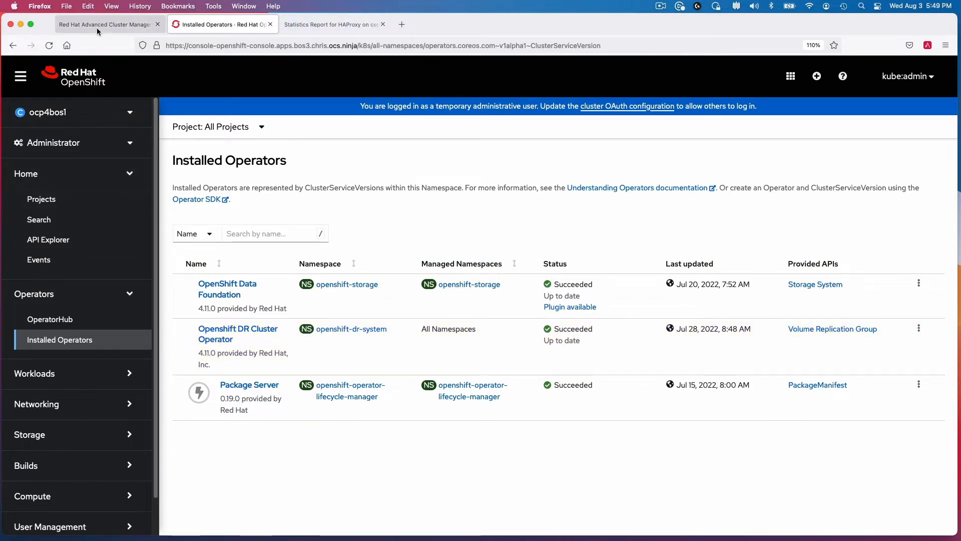
Start a new Subscription application from the ACM Applications page.
{"action": "left_click", "coordinate": [107, 24]}
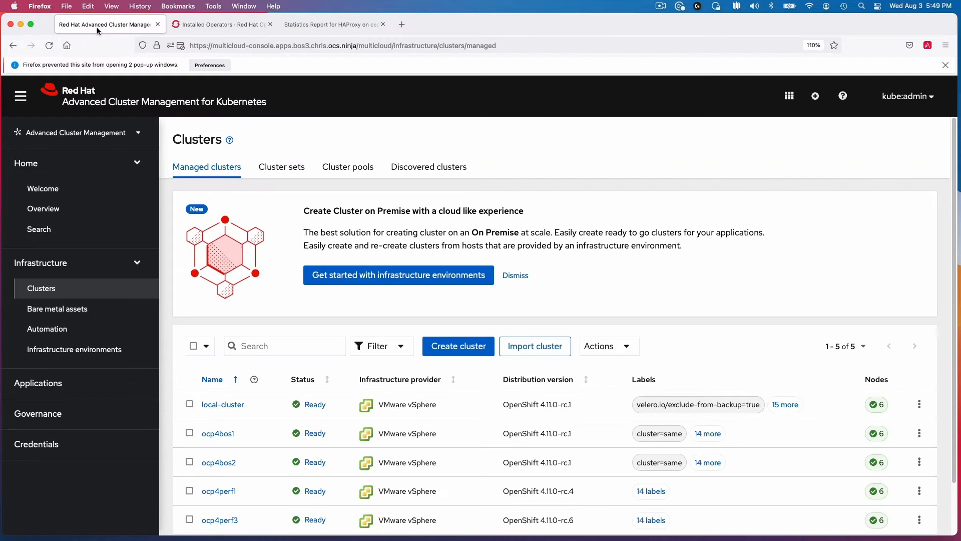
{"action": "mouse_move", "coordinate": [48, 391]}
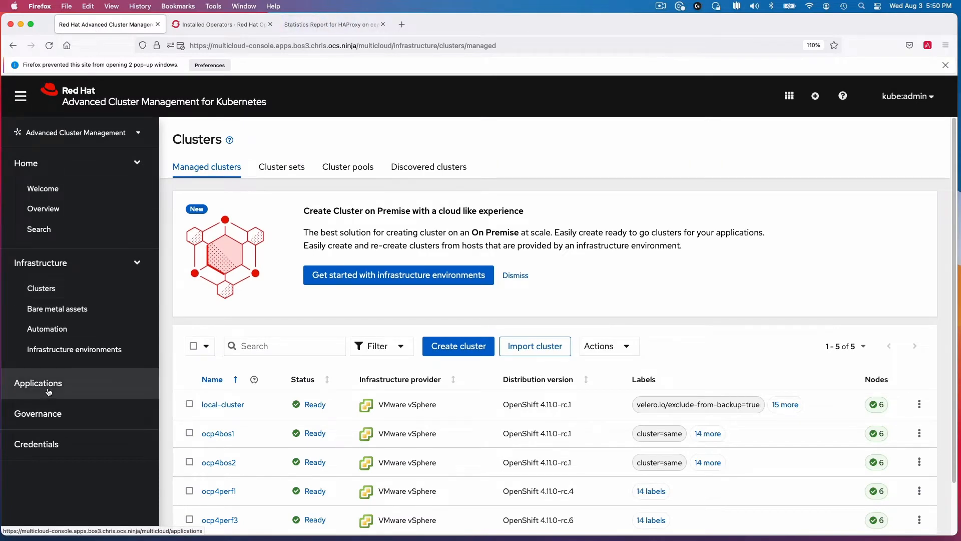
{"action": "left_click", "coordinate": [38, 383]}
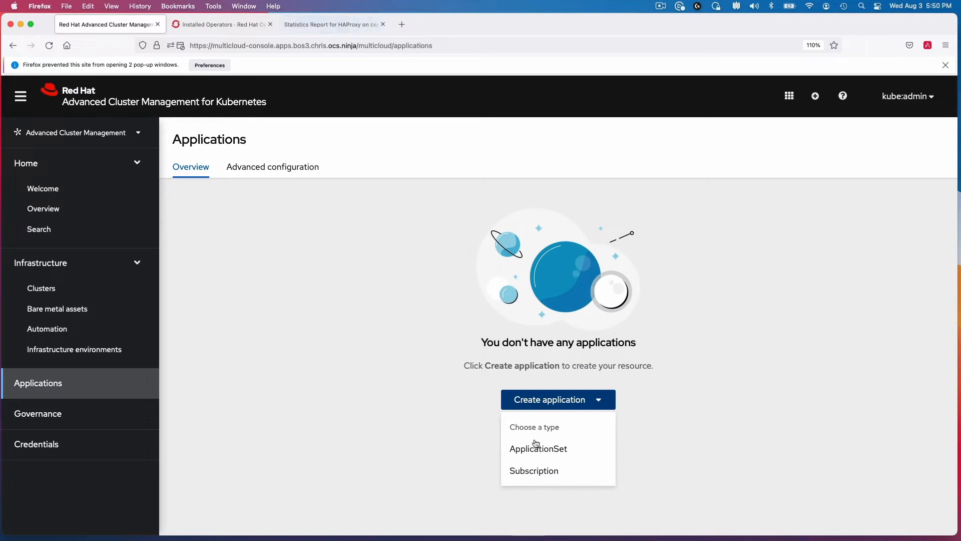
{"action": "left_click", "coordinate": [533, 470]}
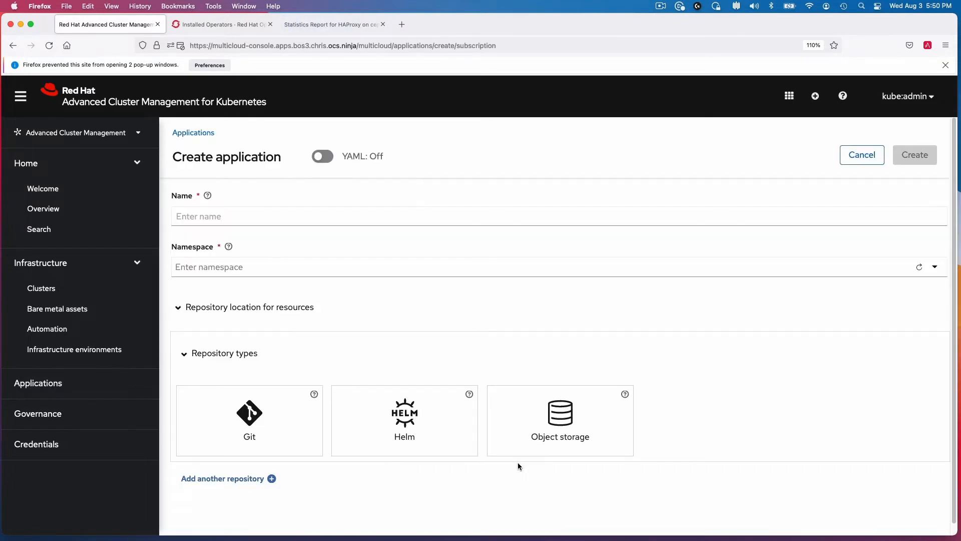
Name the application pacman and select the pacman namespace.
{"action": "left_click", "coordinate": [316, 216]}
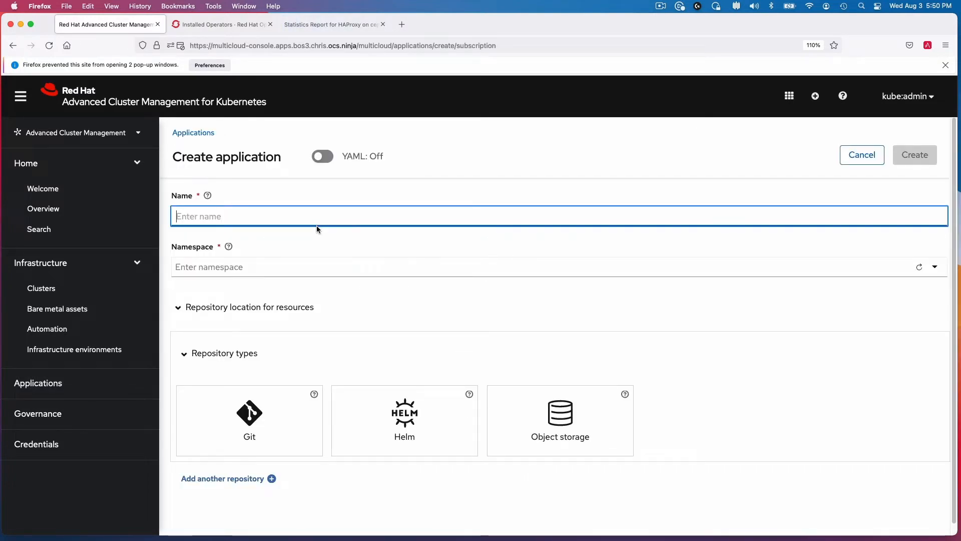
{"action": "type", "text": "pacman"}
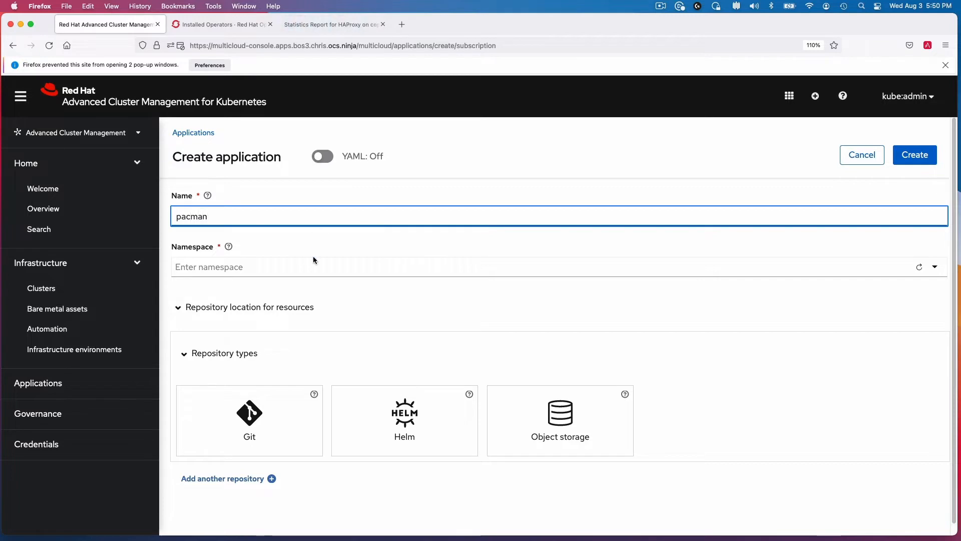
{"action": "type", "text": "pa"}
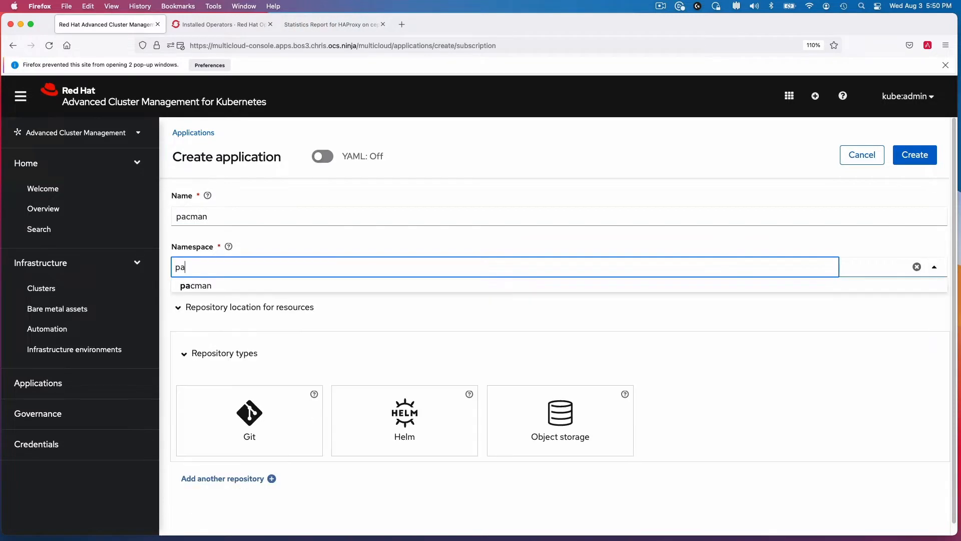
{"action": "type", "text": "cman"}
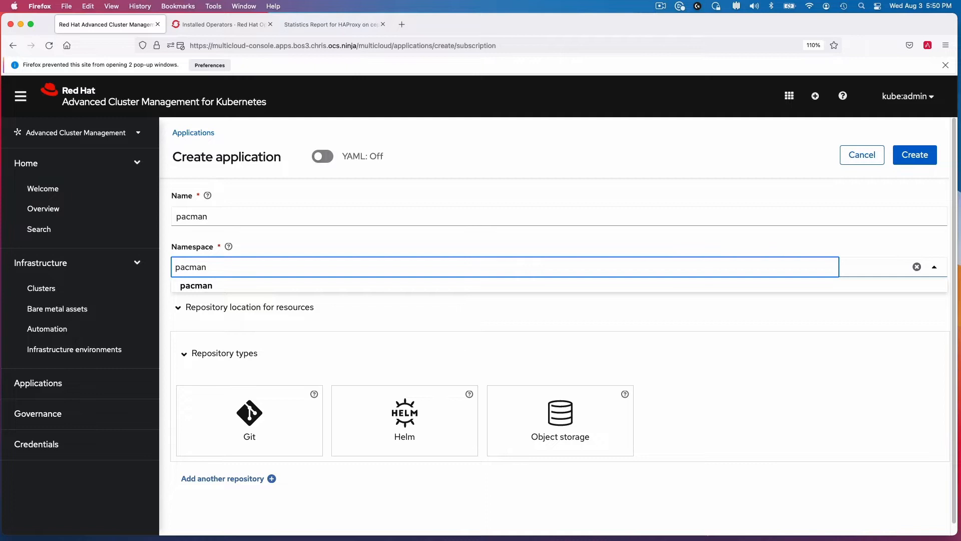
{"action": "left_click", "coordinate": [249, 420]}
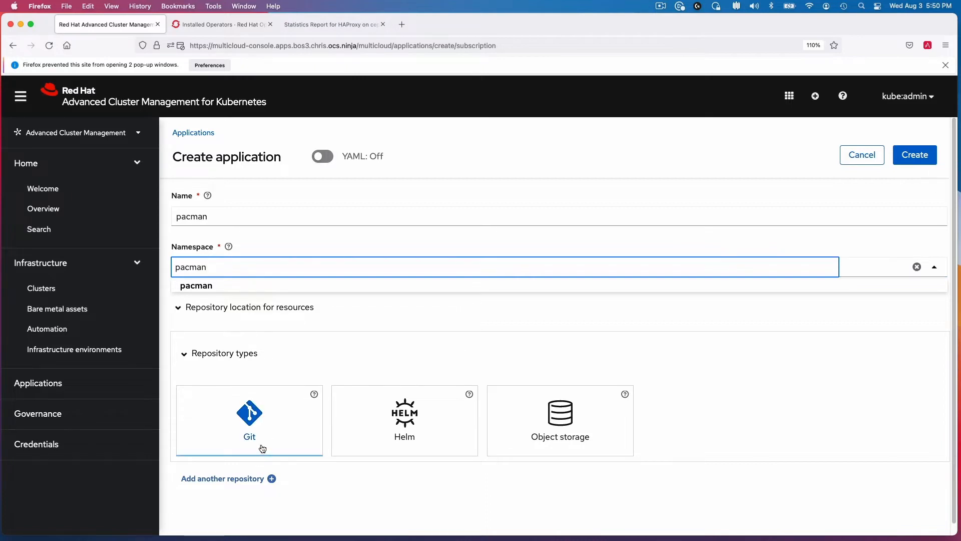
Use Git repository netzer/application-samples with branch rdrtest and path pacman.
{"action": "left_click", "coordinate": [248, 420]}
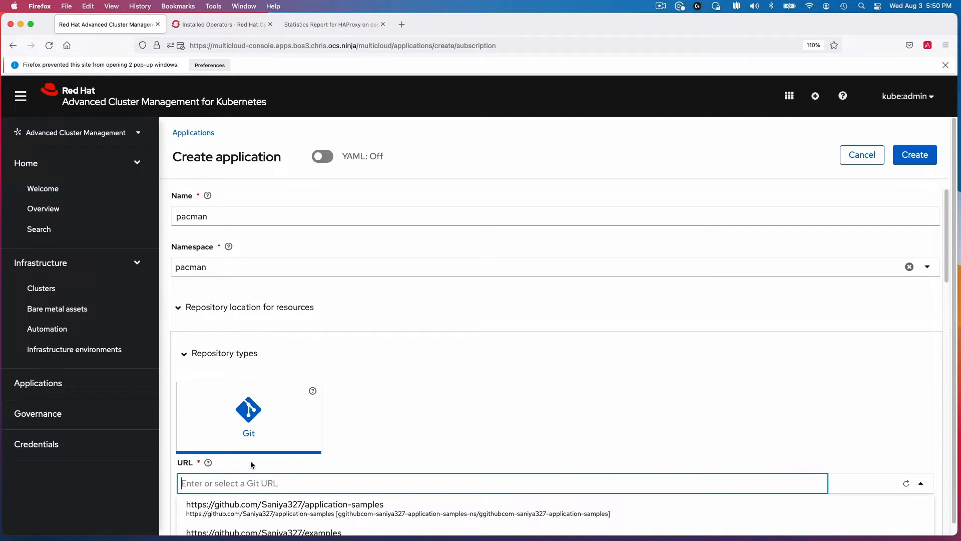
{"action": "type", "text": "applic"}
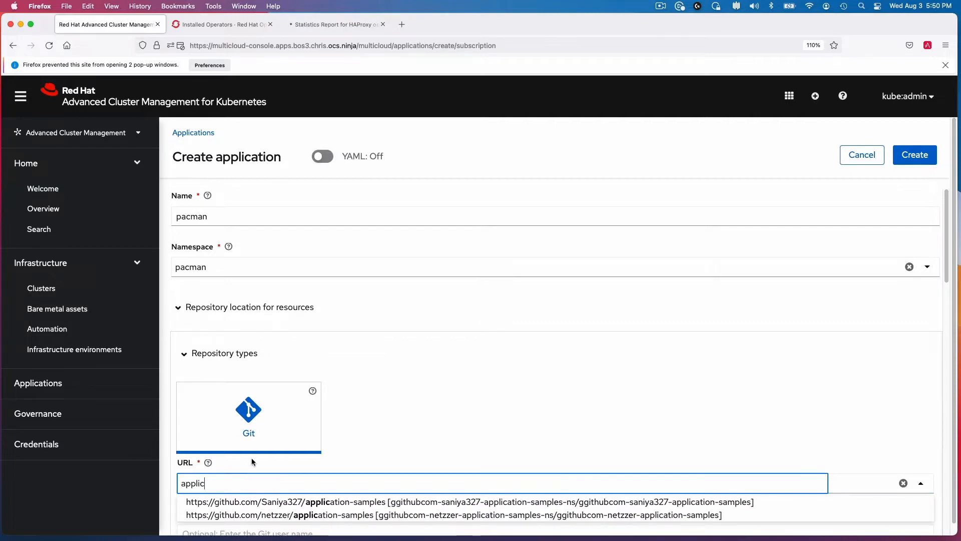
{"action": "left_click", "coordinate": [455, 515]}
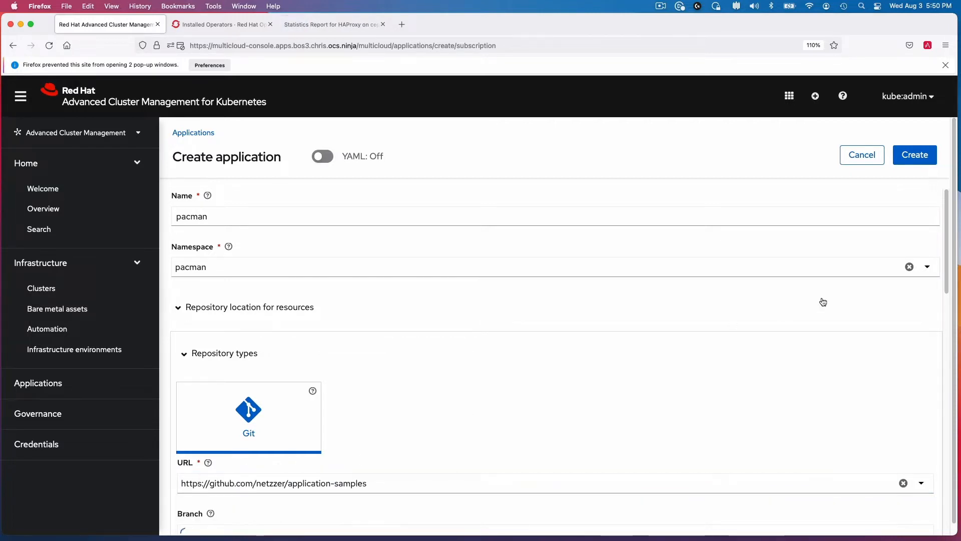
{"action": "scroll", "scroll_direction": "down", "scroll_amount": 3}
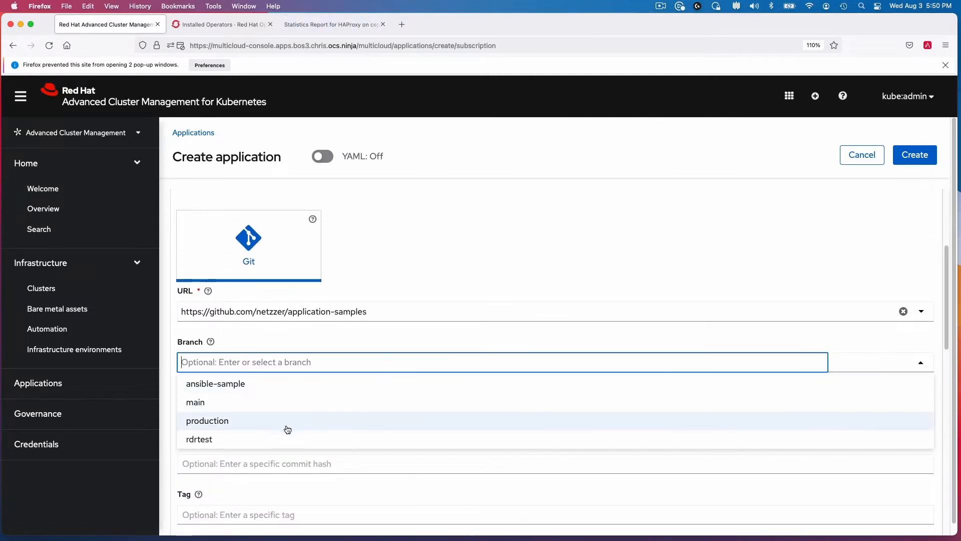
{"action": "left_click", "coordinate": [199, 439]}
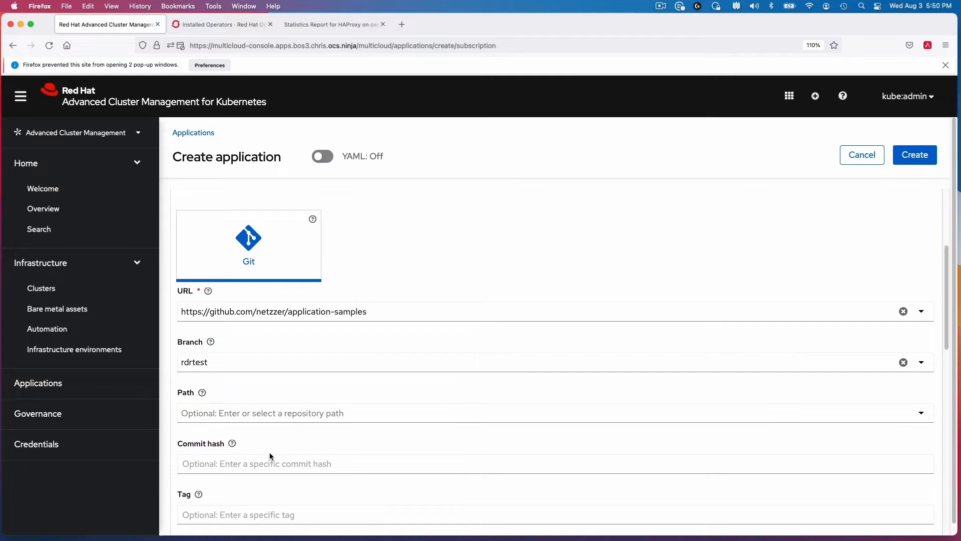
{"action": "left_click", "coordinate": [502, 412]}
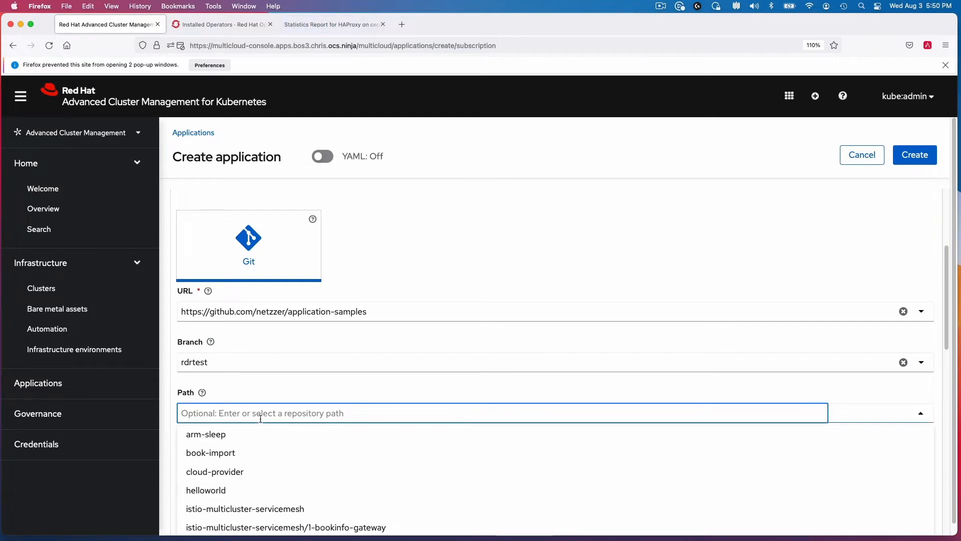
{"action": "mouse_move", "coordinate": [251, 427]}
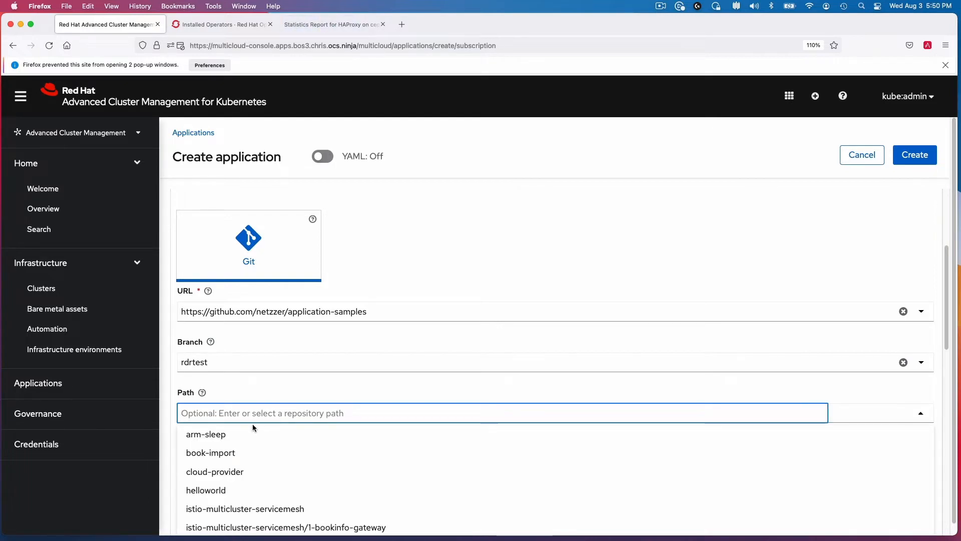
{"action": "type", "text": "pac"}
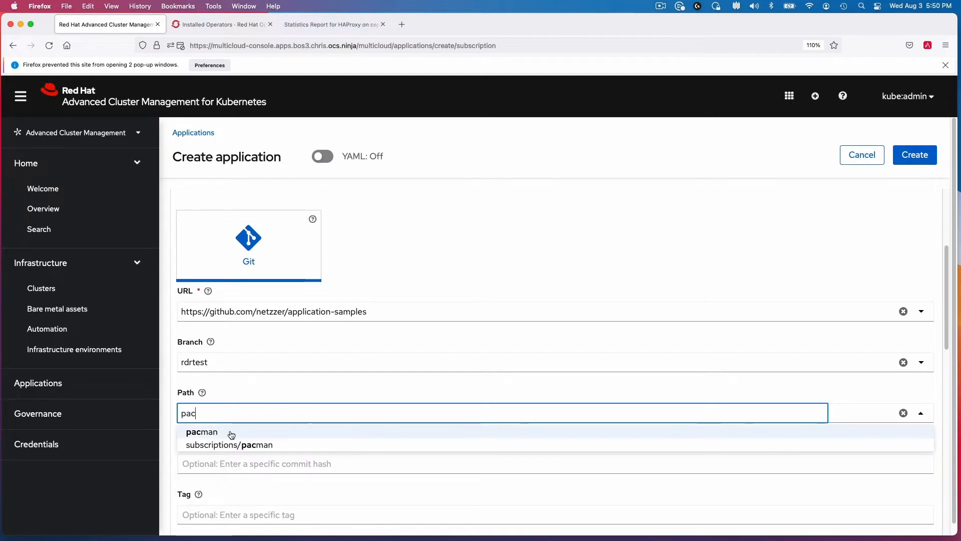
{"action": "left_click", "coordinate": [201, 431]}
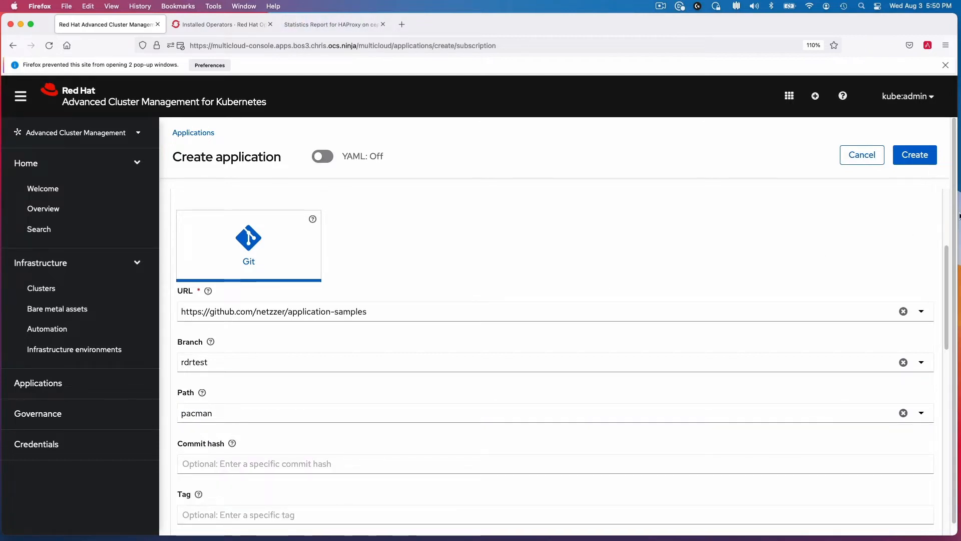
Target clusters labelled name=ocp4bos1 and create the pacman application.
{"action": "scroll", "scroll_direction": "down", "scroll_amount": 3}
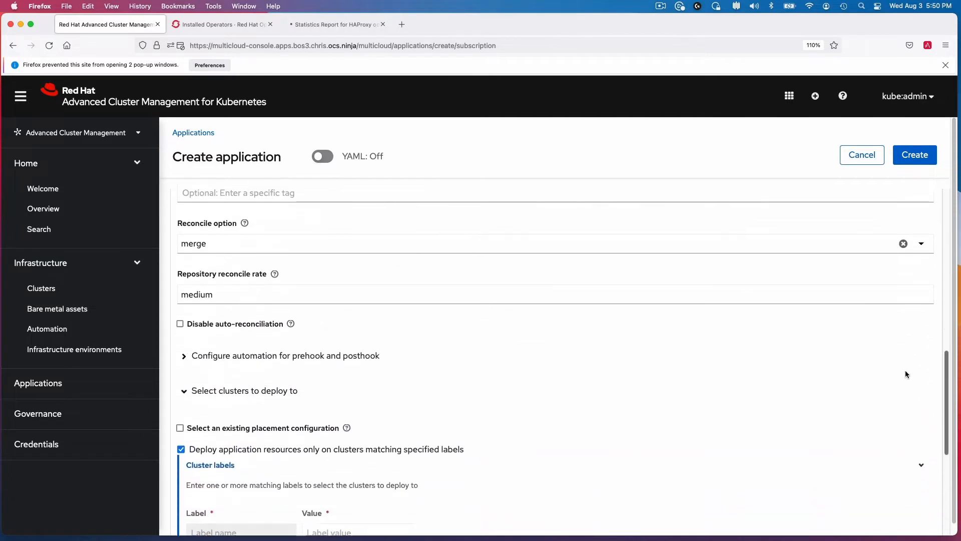
{"action": "scroll", "scroll_direction": "down", "scroll_amount": 3}
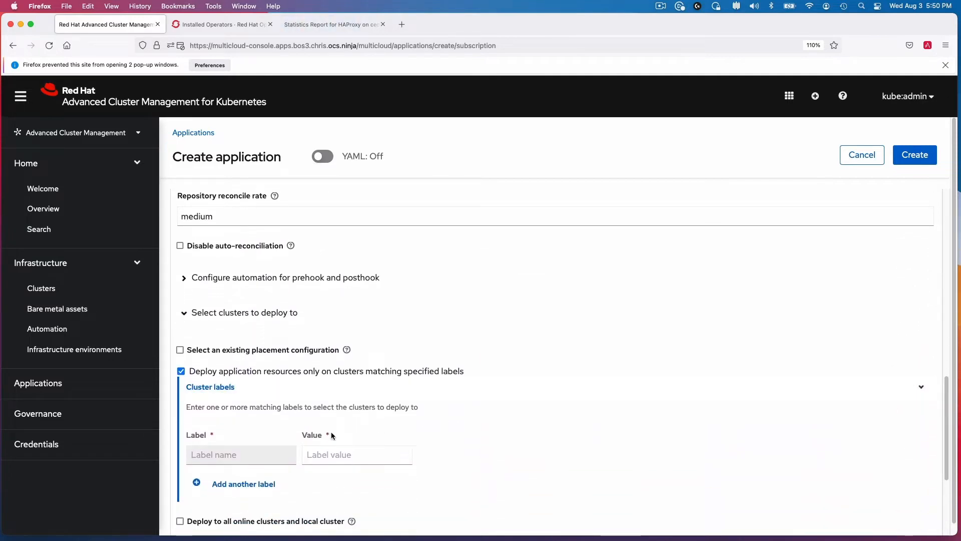
{"action": "left_click", "coordinate": [241, 454]}
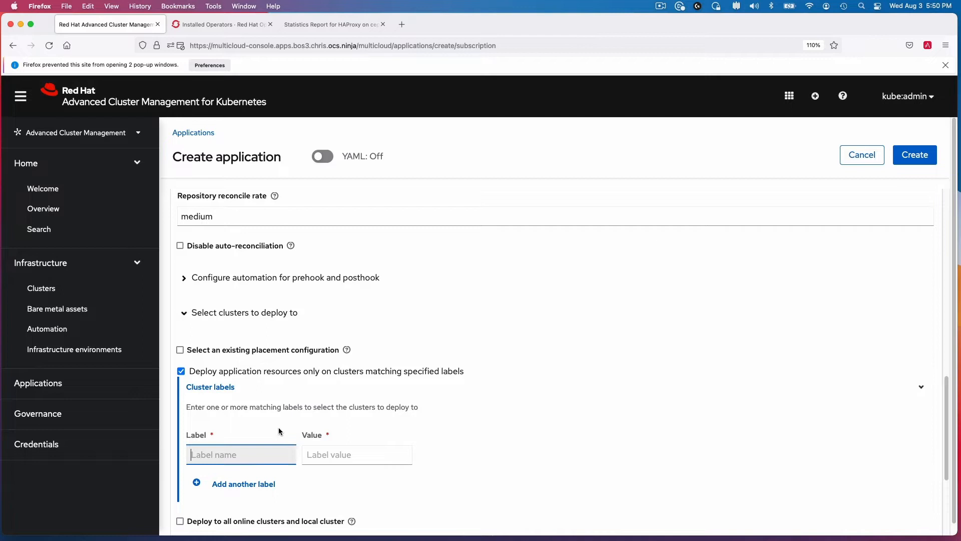
{"action": "type", "text": "name"}
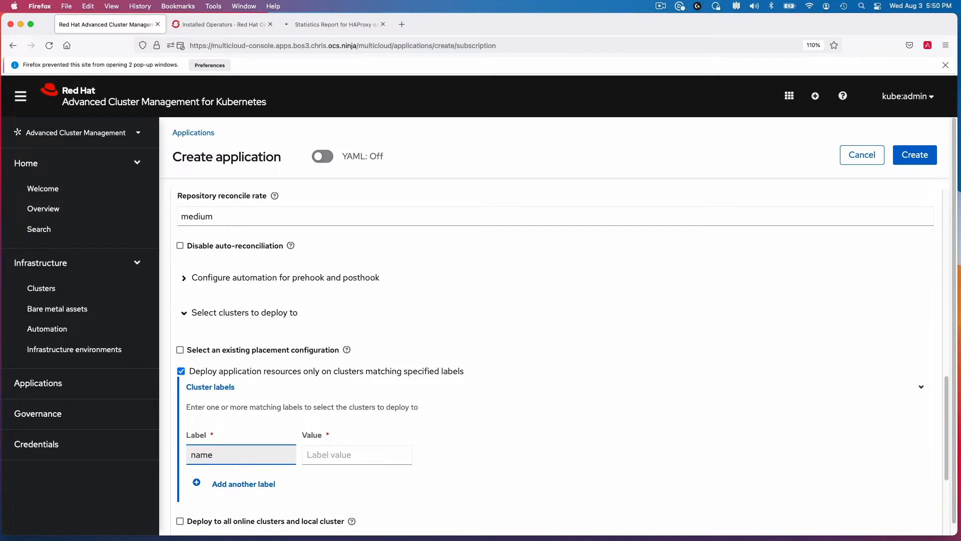
{"action": "left_click", "coordinate": [356, 454]}
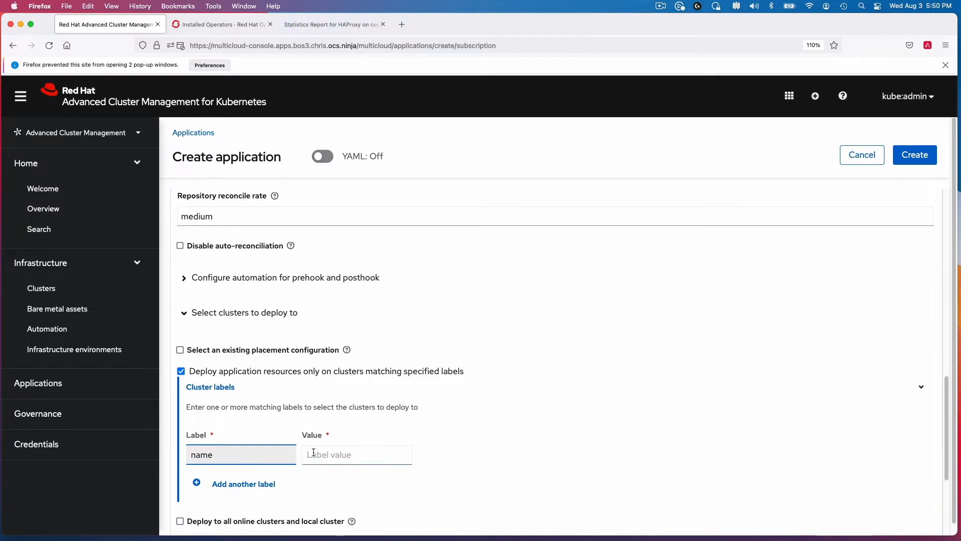
{"action": "left_click", "coordinate": [357, 454]}
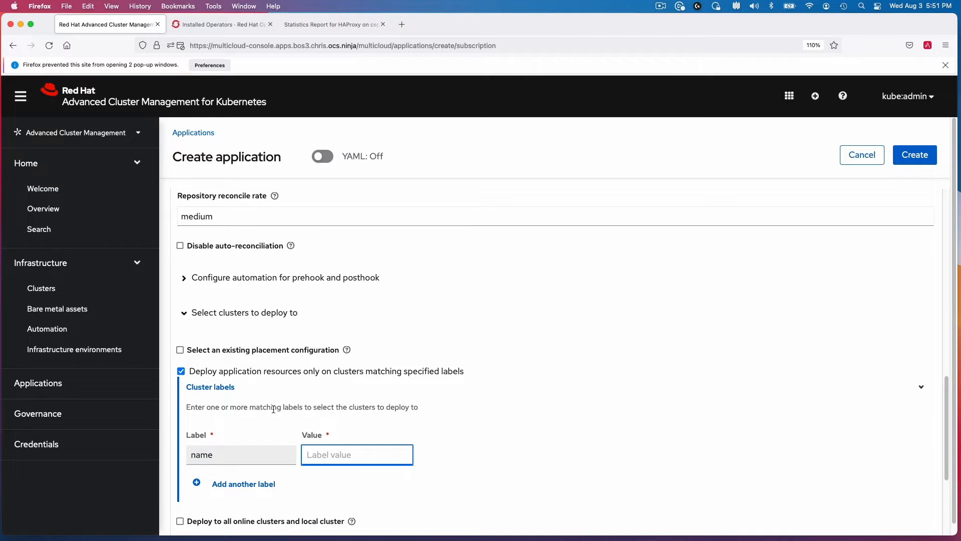
{"action": "type", "text": "ocp4"}
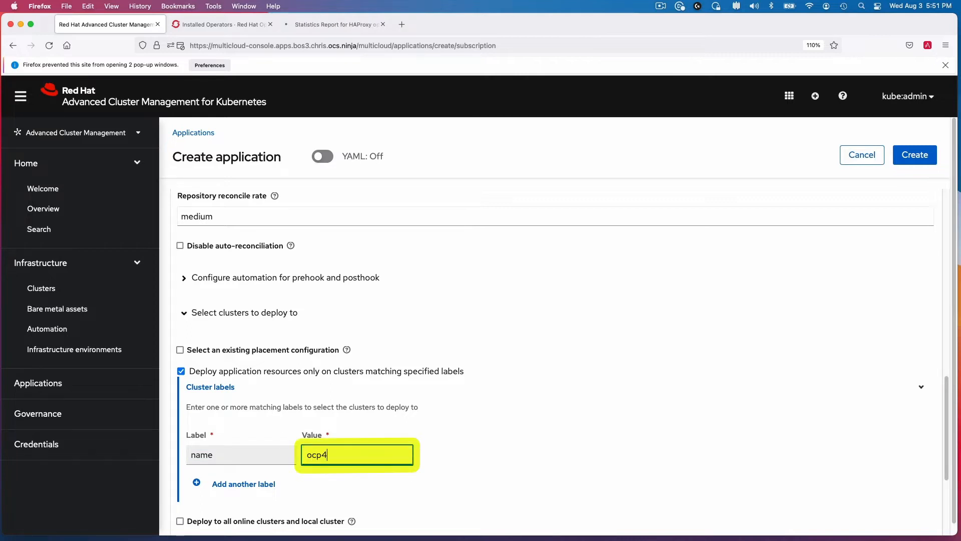
{"action": "type", "text": "bos1"}
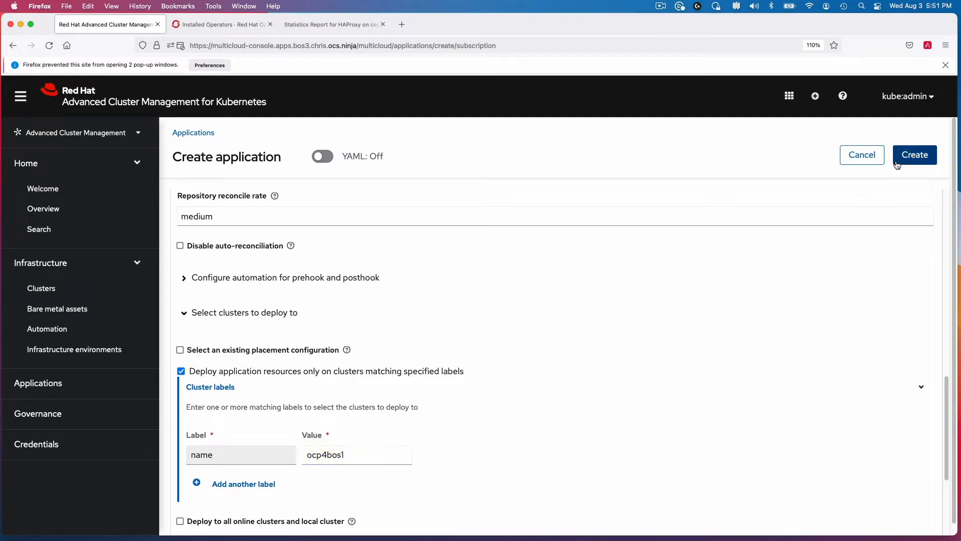
{"action": "left_click", "coordinate": [914, 154]}
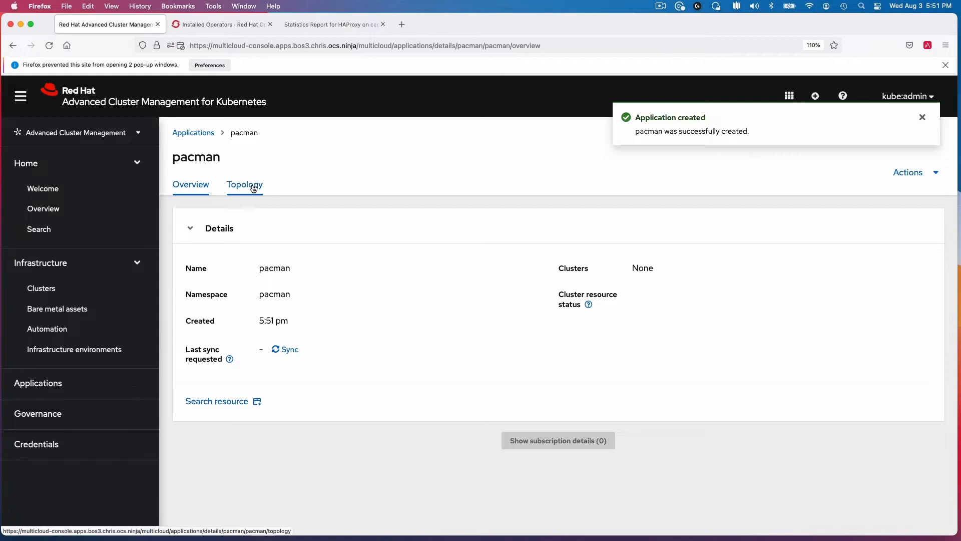
Show pacman's topology of route, services, deployments, storage claim and pods on ocp4bos1.
{"action": "left_click", "coordinate": [245, 184]}
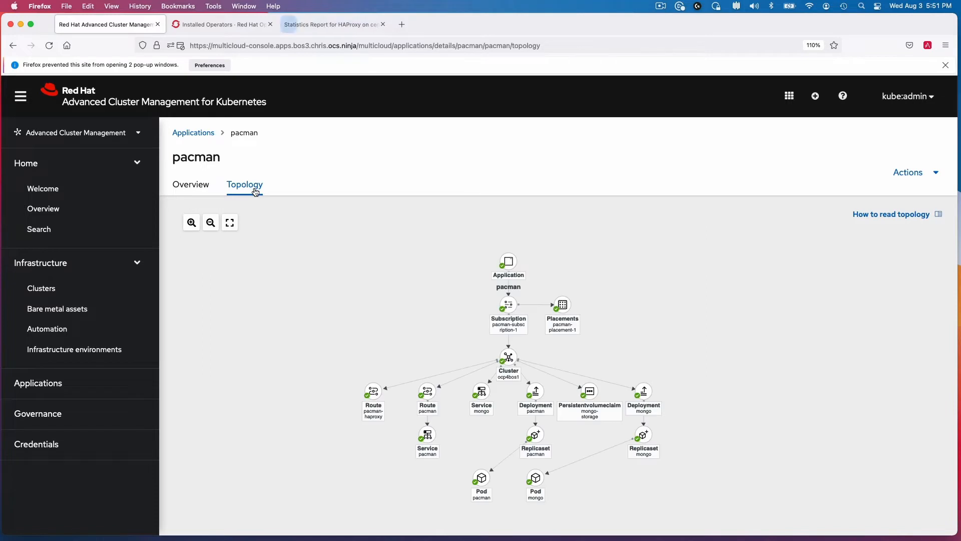
{"action": "mouse_move", "coordinate": [261, 199]}
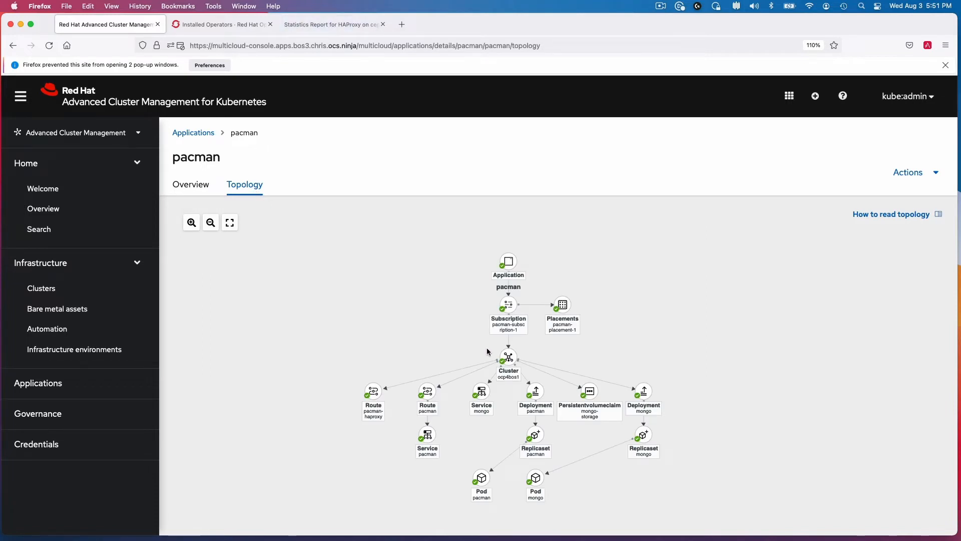
{"action": "left_click", "coordinate": [508, 359]}
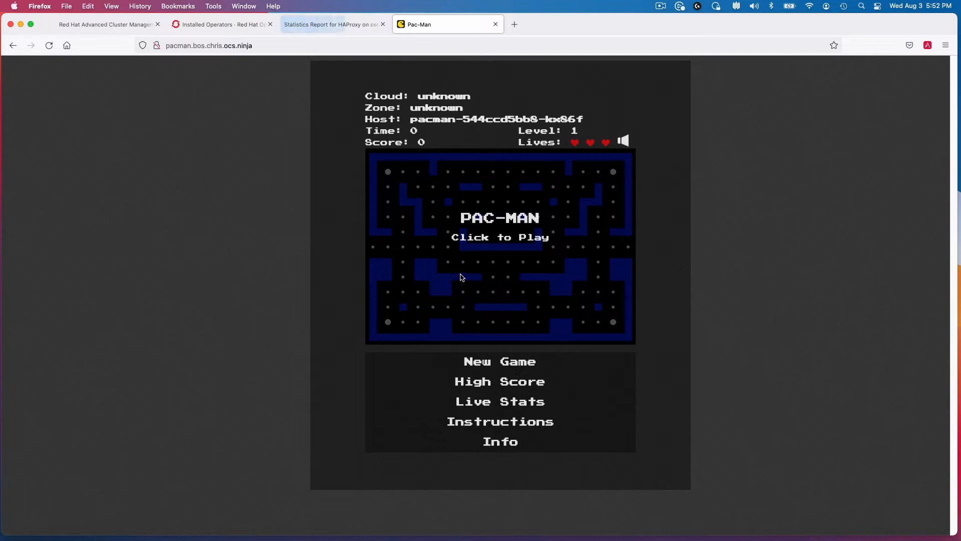
Play a Pac-Man game and save the 80-point score under a player name.
{"action": "left_click", "coordinate": [500, 238]}
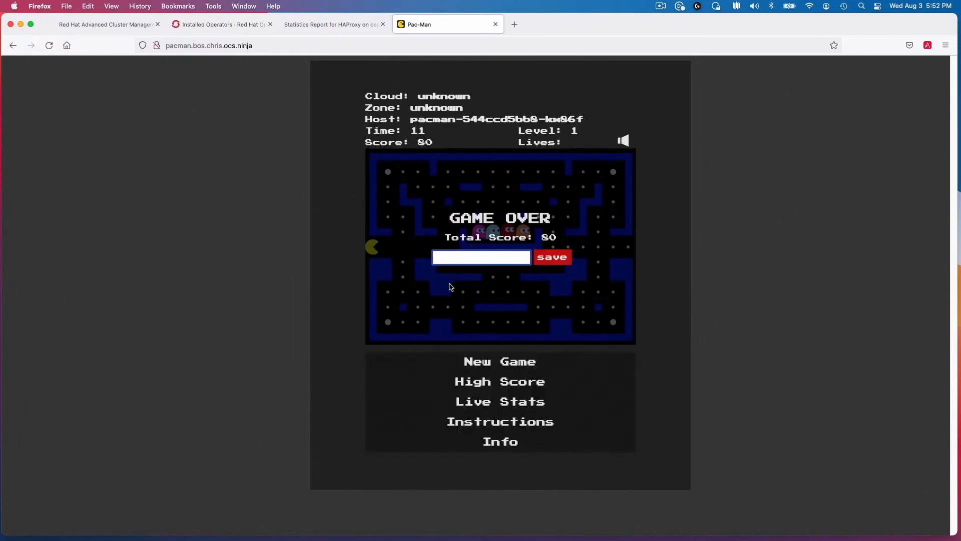
{"action": "type", "text": "a"}
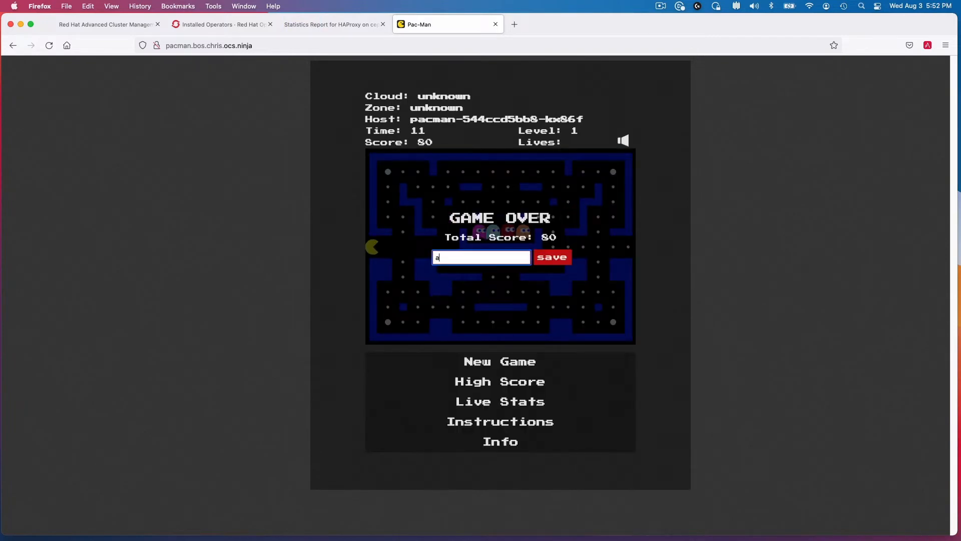
{"action": "type", "text": "nnet"}
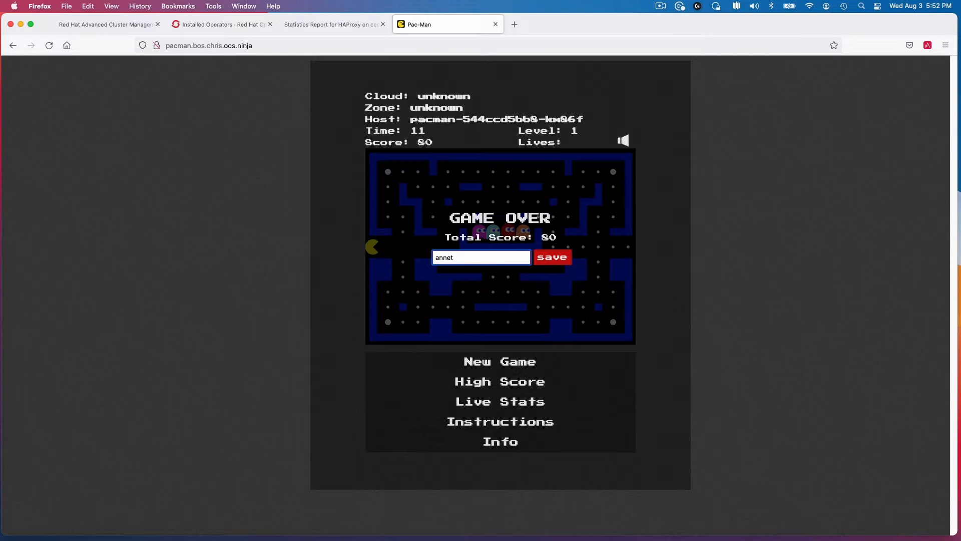
{"action": "type", "text": "te"}
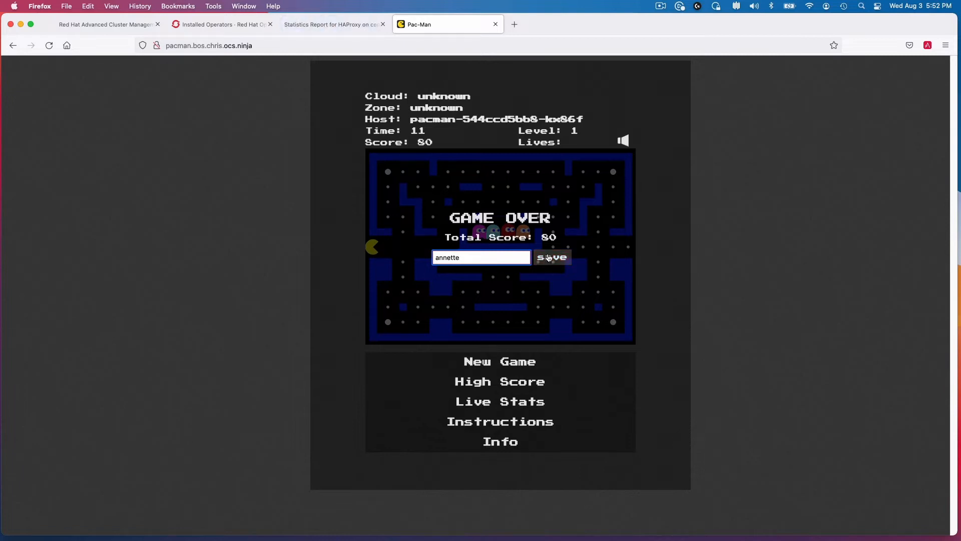
{"action": "left_click", "coordinate": [550, 257]}
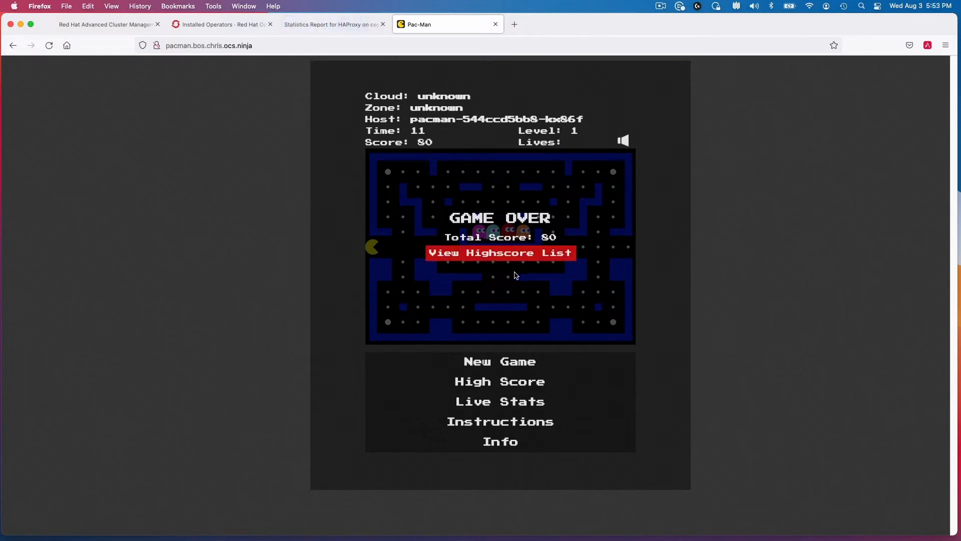
{"action": "mouse_move", "coordinate": [509, 278]}
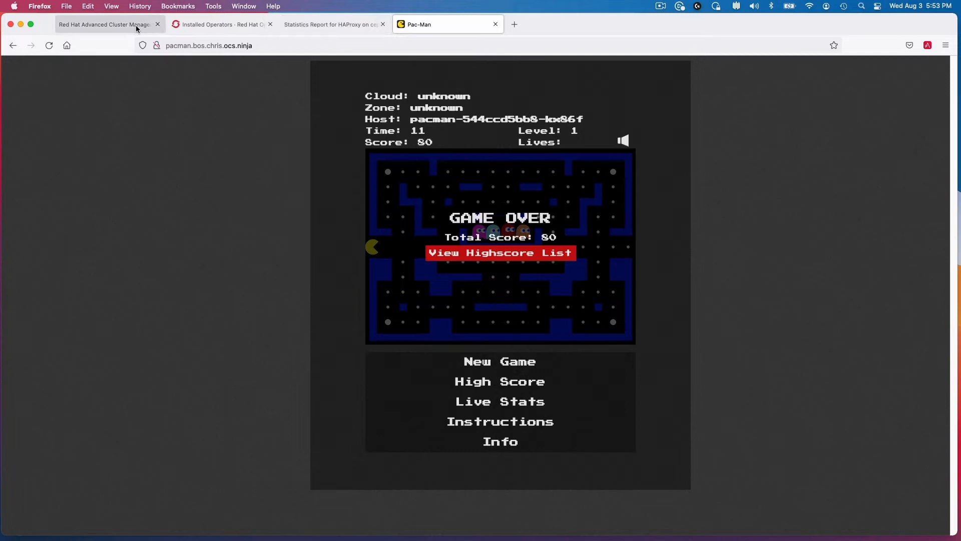
Open the Create DRPolicy form from the Data policies page.
{"action": "left_click", "coordinate": [217, 25]}
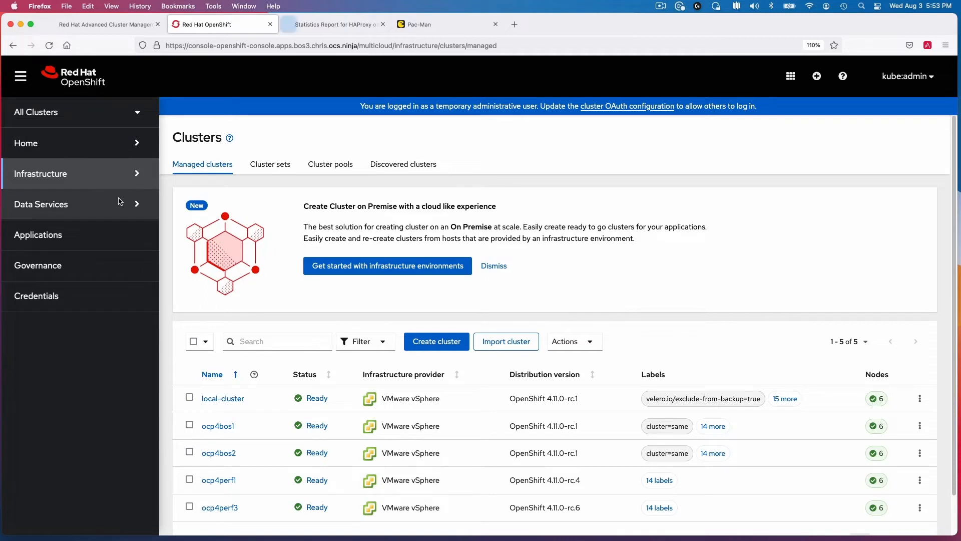
{"action": "left_click", "coordinate": [41, 204]}
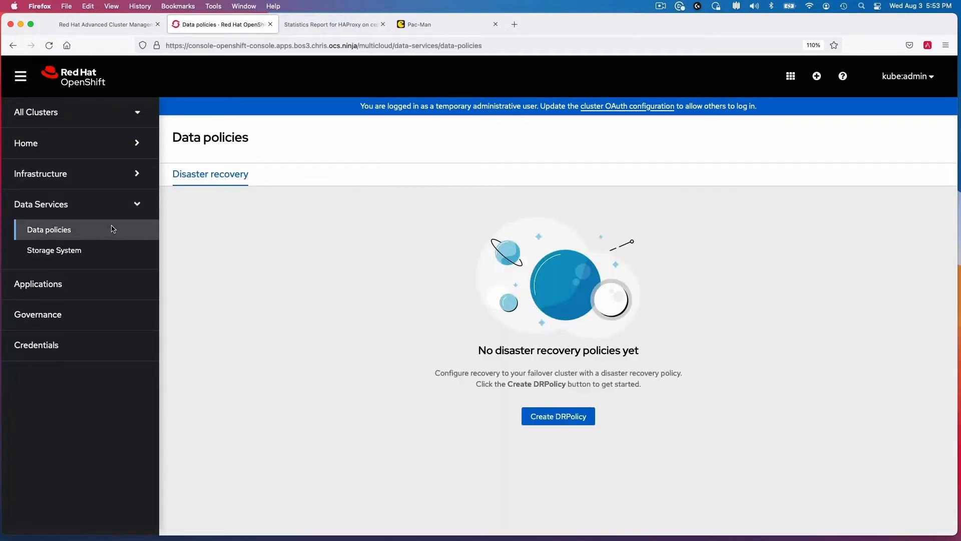
{"action": "mouse_move", "coordinate": [619, 365]}
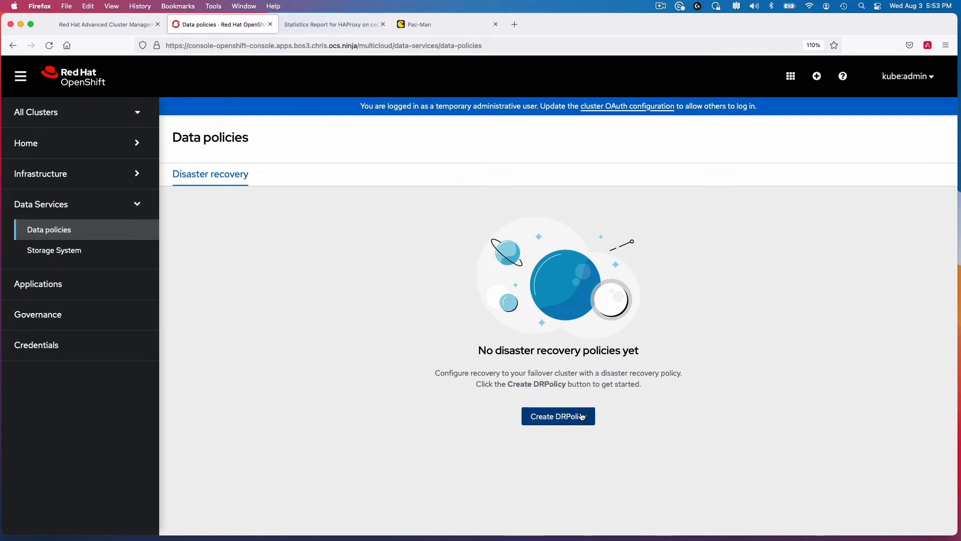
{"action": "left_click", "coordinate": [557, 416]}
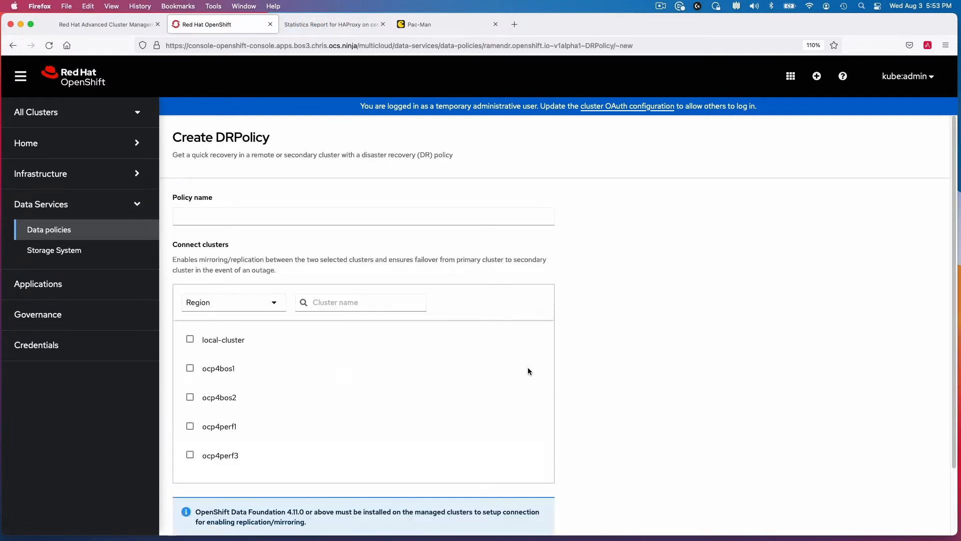
Enter an ocp4bos policy name and connect clusters ocp4bos1 and ocp4bos2.
{"action": "left_click", "coordinate": [363, 216]}
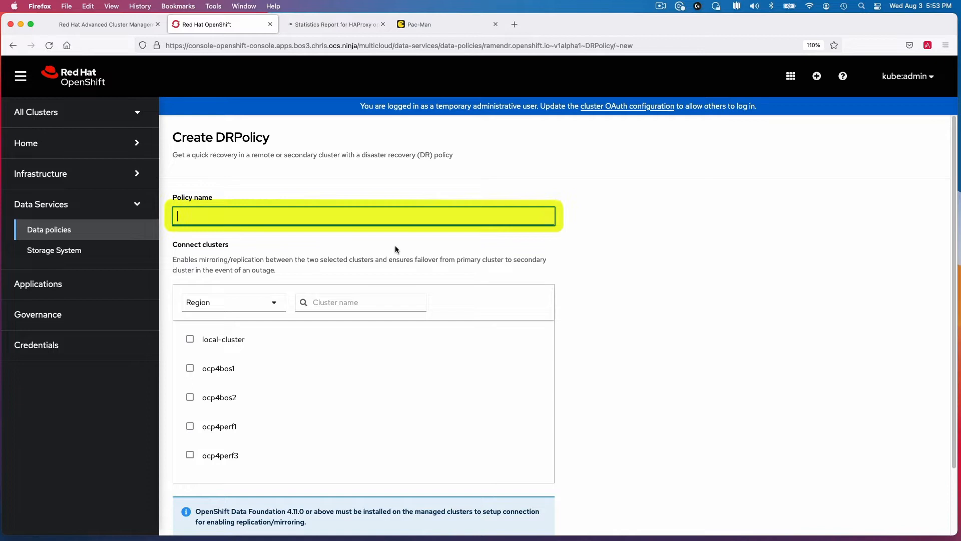
{"action": "type", "text": "ocp4bos1-"}
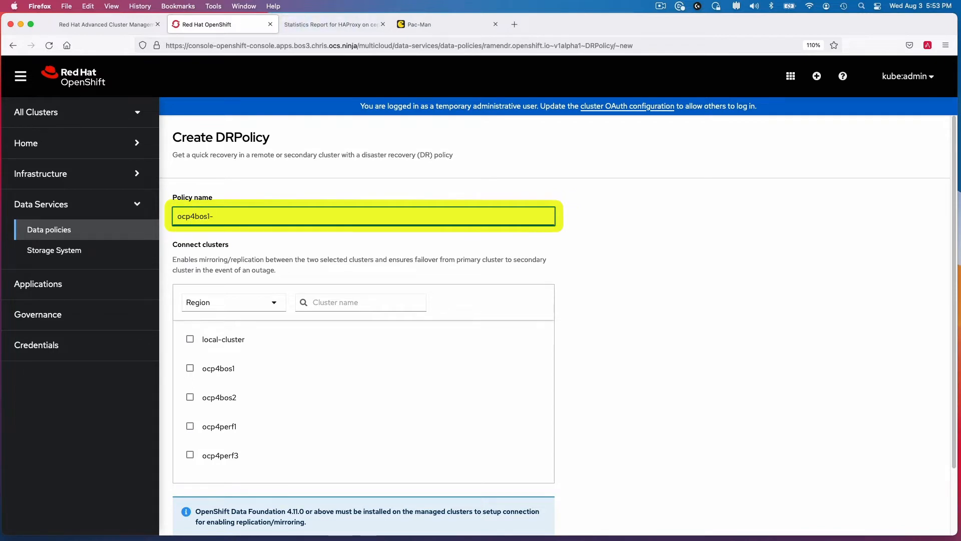
{"action": "type", "text": "ocp4bos2-2m"}
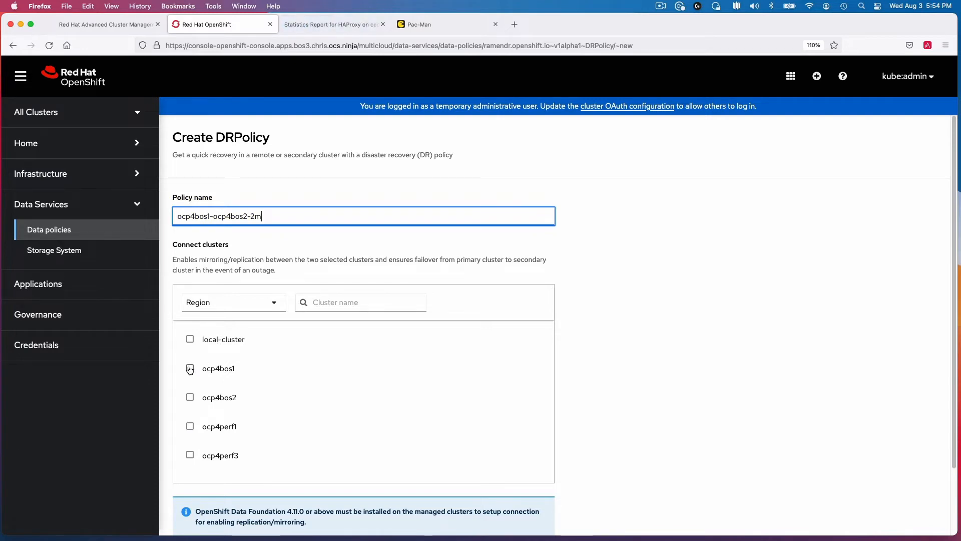
{"action": "left_click", "coordinate": [190, 397]}
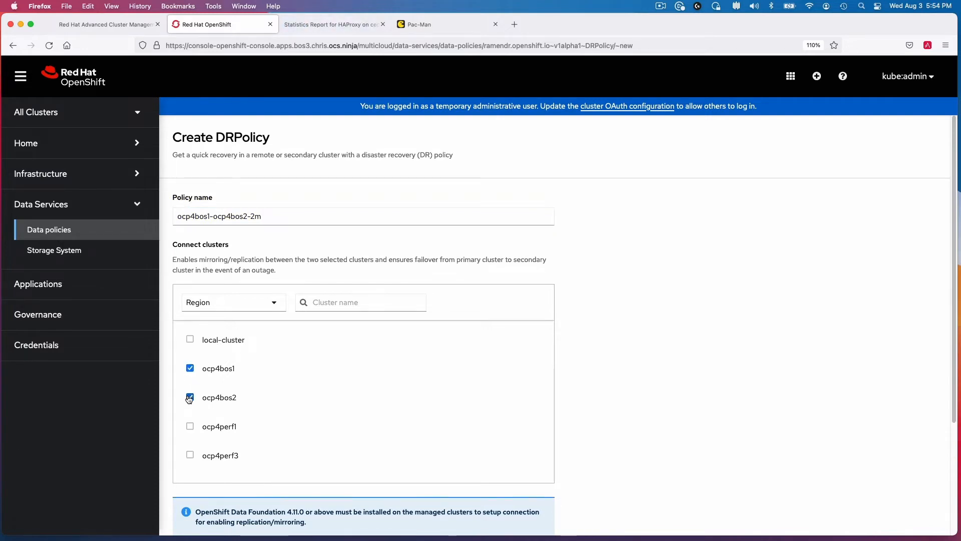
{"action": "left_click", "coordinate": [189, 397]}
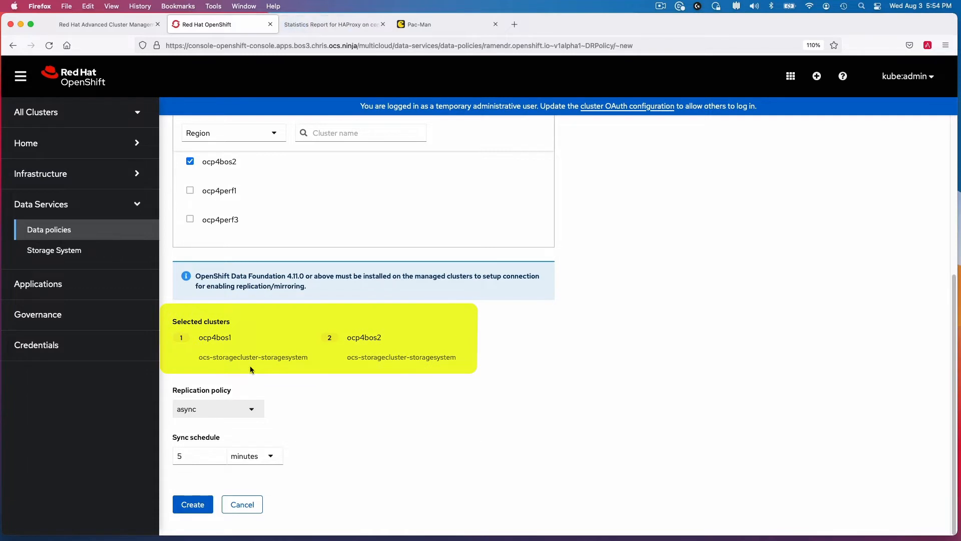
{"action": "mouse_move", "coordinate": [250, 371]}
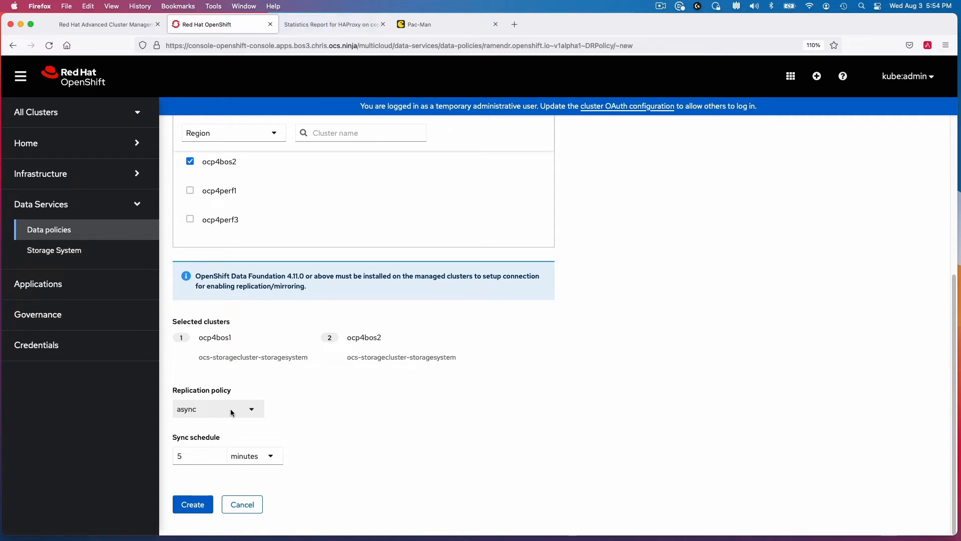
Set the sync schedule interval to 2 and reselect the policy name field.
{"action": "left_click", "coordinate": [200, 456]}
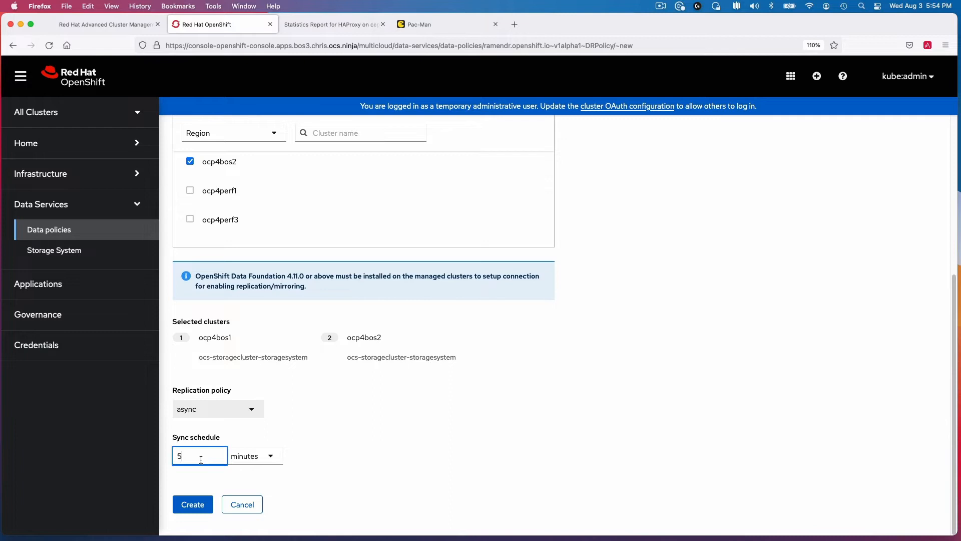
{"action": "left_click", "coordinate": [200, 456]}
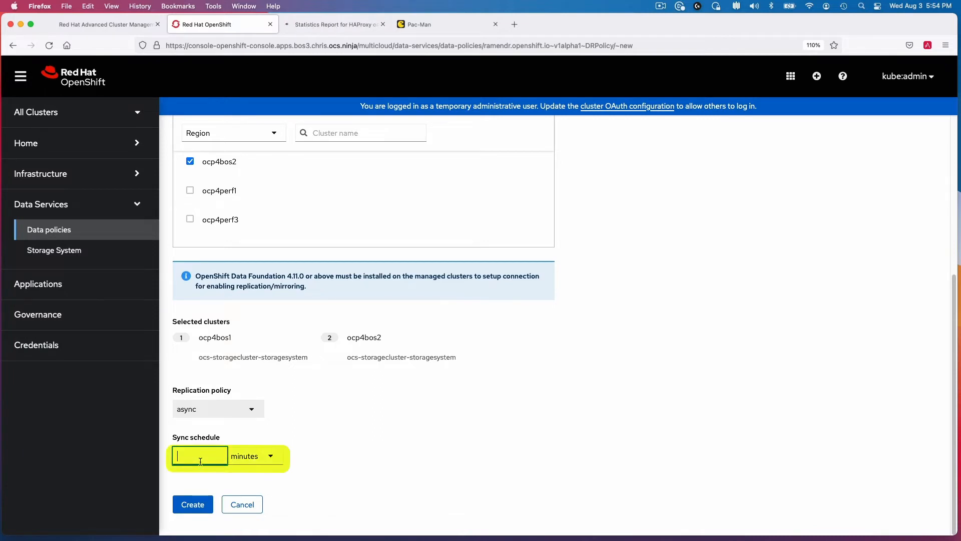
{"action": "type", "text": "2"}
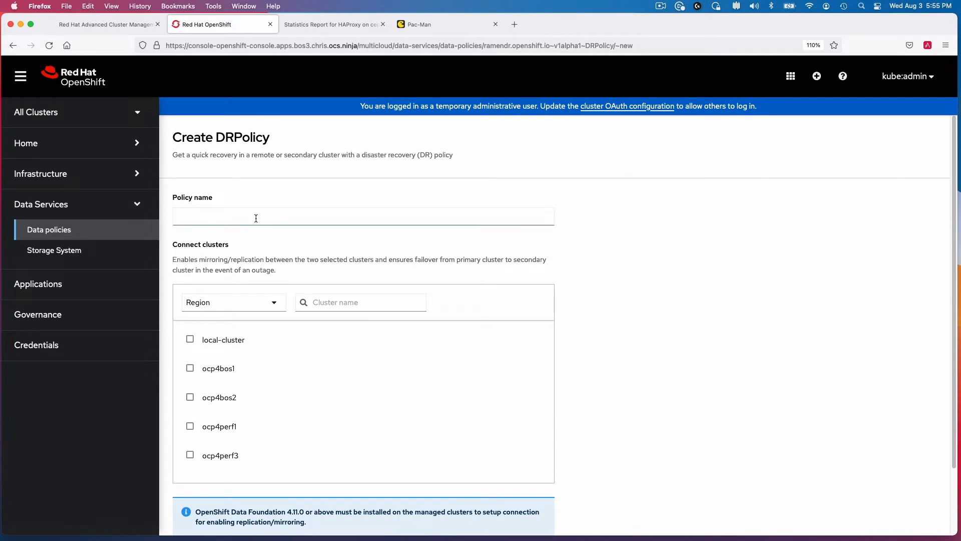
{"action": "left_click", "coordinate": [362, 215]}
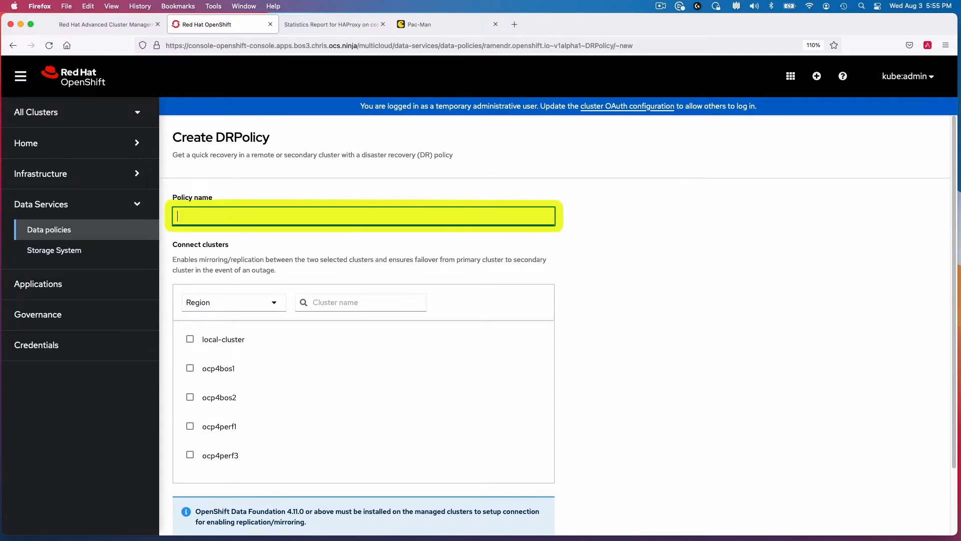
Name the policy ocp4perf1-ocp4perf3, connect ocp4perf1, and scroll to the sync replication setting.
{"action": "type", "text": "ocp4perf1"}
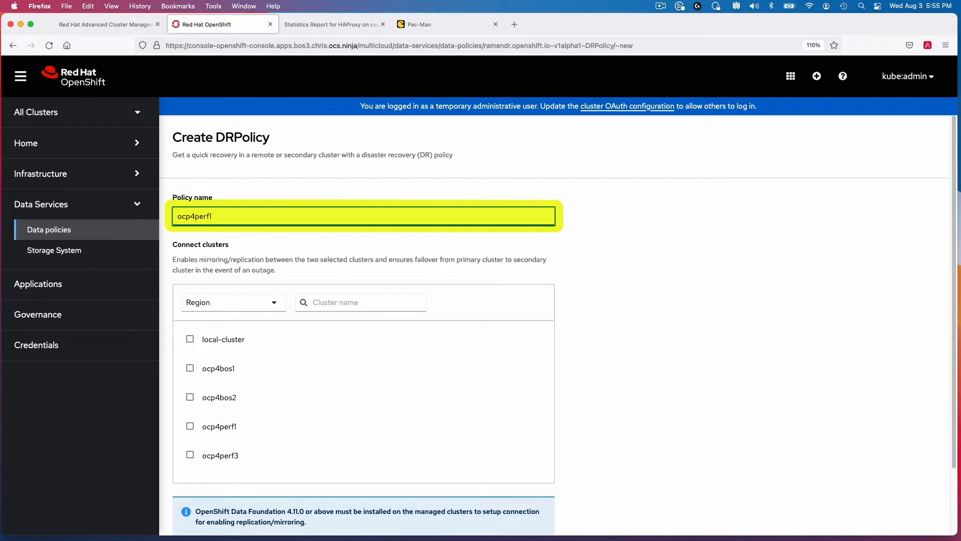
{"action": "type", "text": "-ocp"}
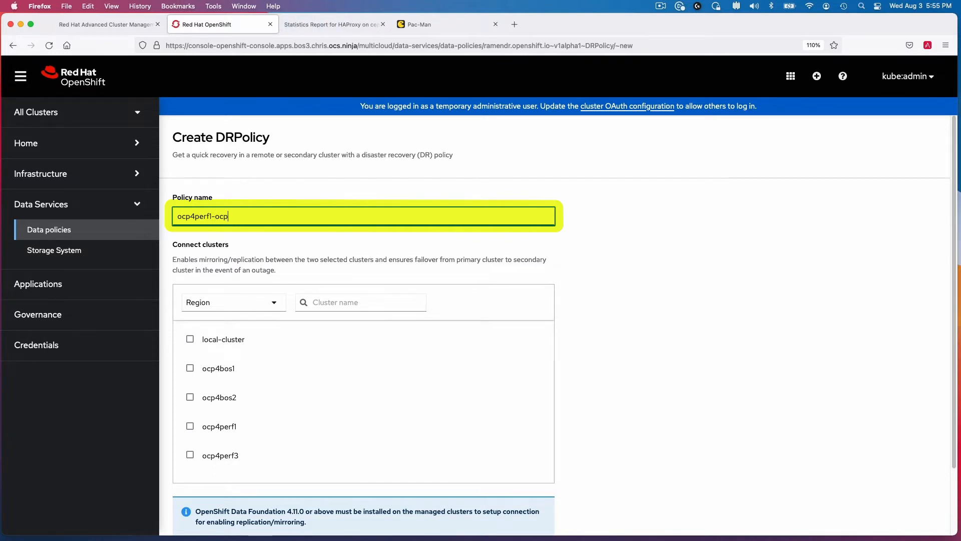
{"action": "type", "text": "4perf"}
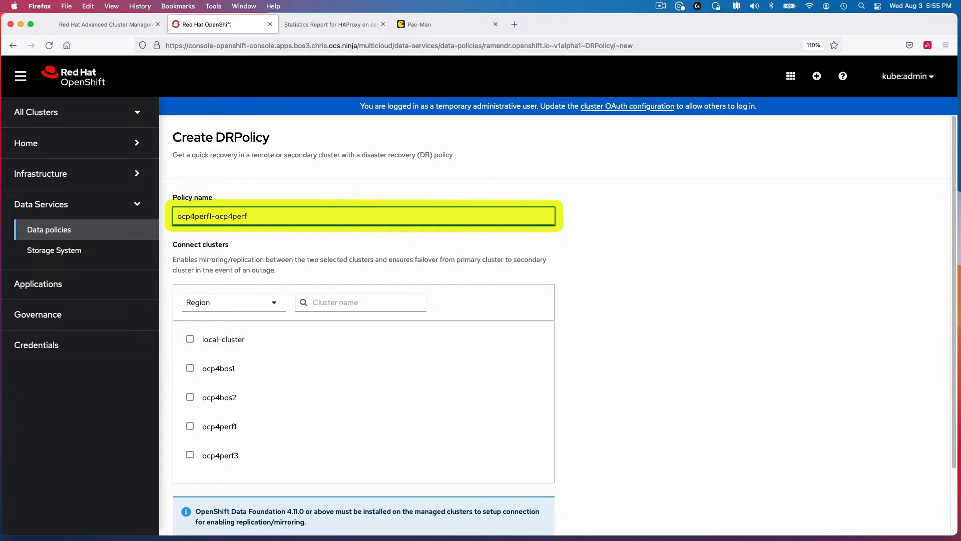
{"action": "type", "text": "3"}
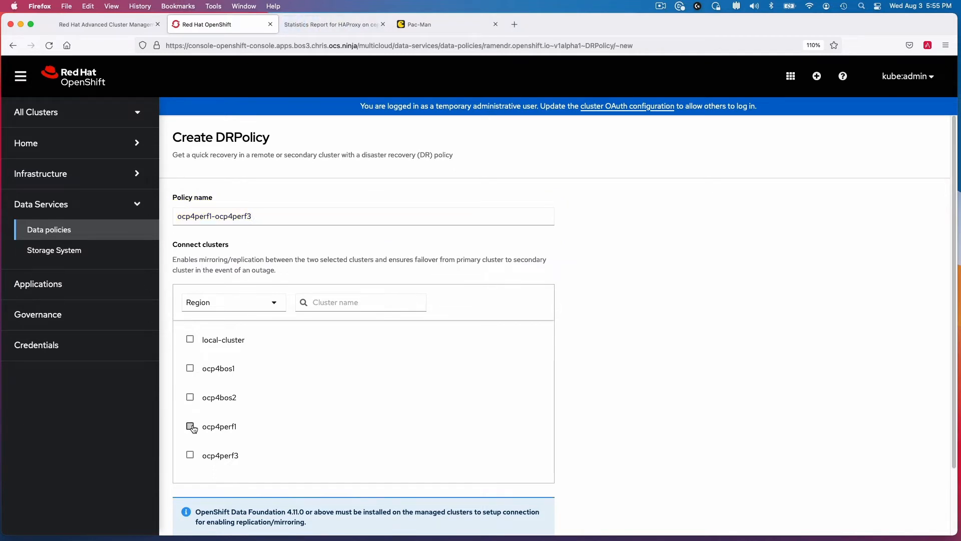
{"action": "left_click", "coordinate": [190, 455]}
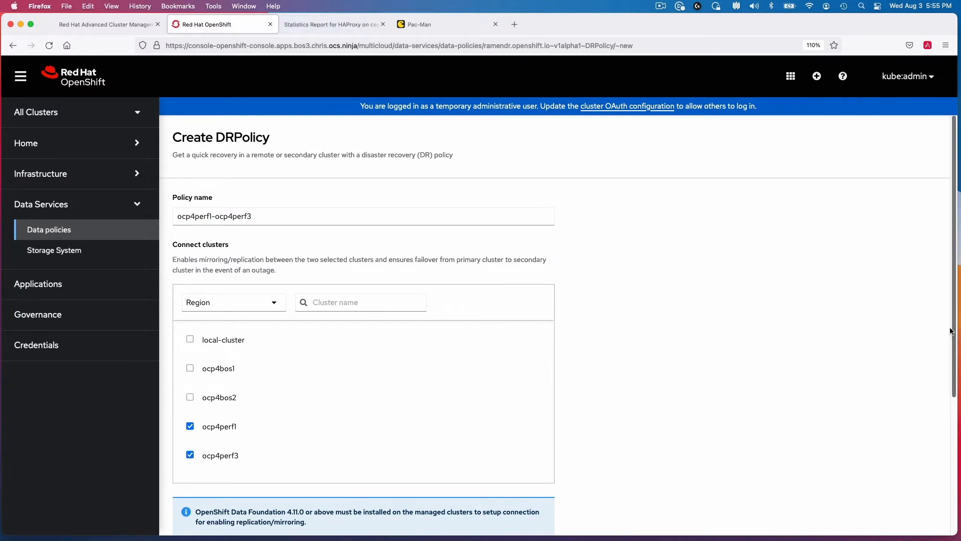
{"action": "scroll", "scroll_direction": "down", "scroll_amount": 3}
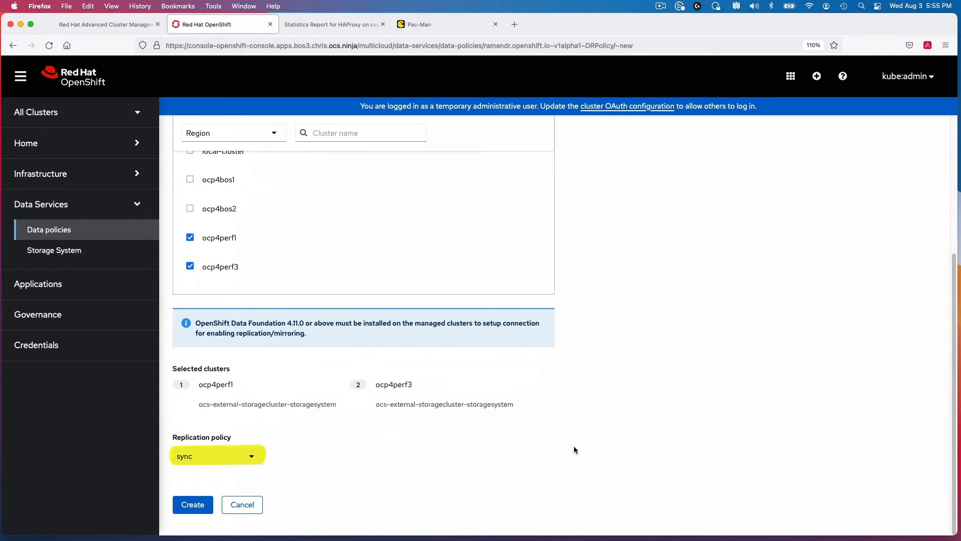
{"action": "mouse_move", "coordinate": [545, 451]}
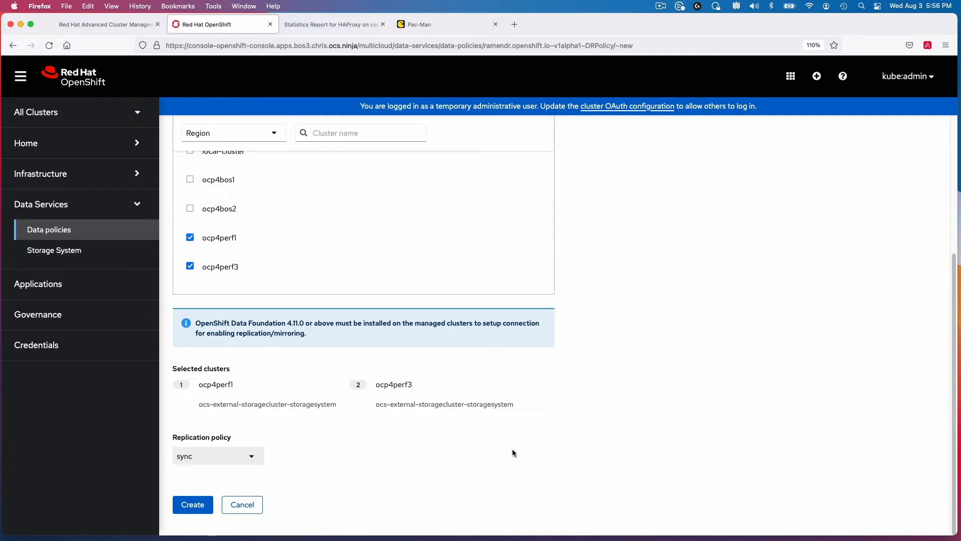
{"action": "mouse_move", "coordinate": [511, 453]}
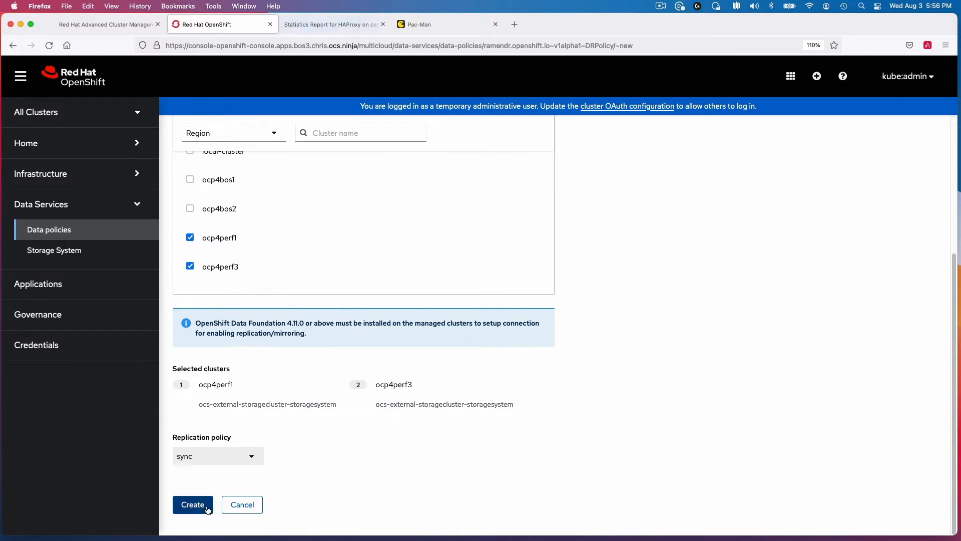
Create ocp4perf1-ocp4perf3, then apply DR policy ocp4bos1-ocp4bos2-2m to pacman.
{"action": "left_click", "coordinate": [192, 504]}
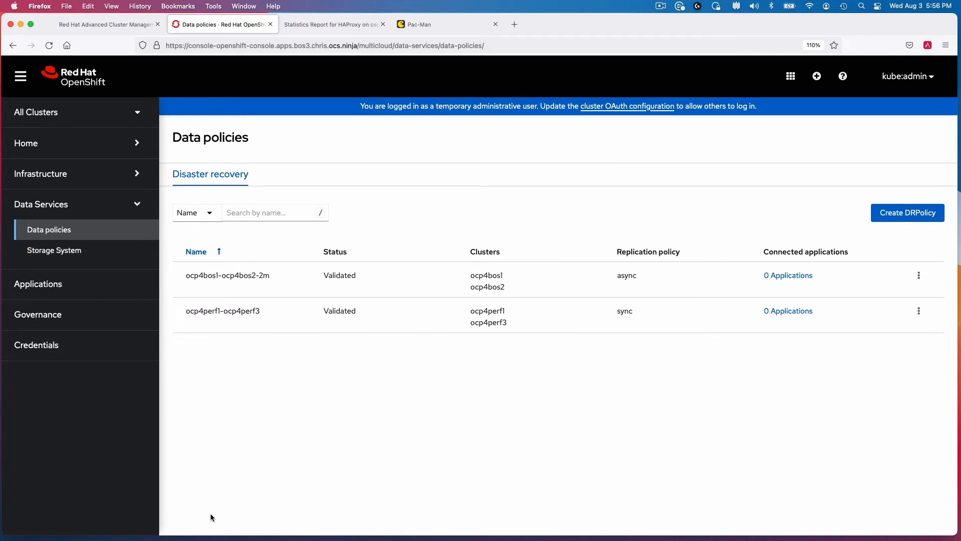
{"action": "mouse_move", "coordinate": [592, 413]}
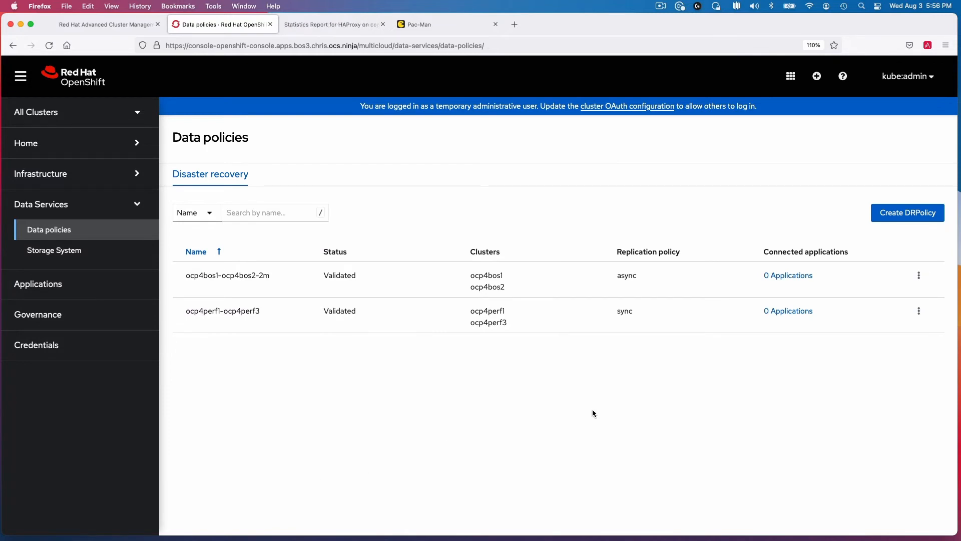
{"action": "mouse_move", "coordinate": [918, 276]}
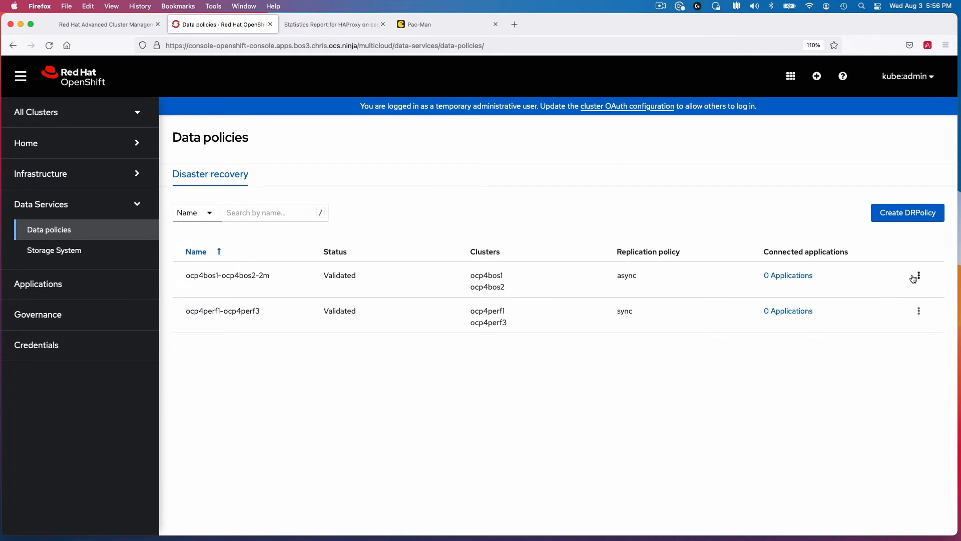
{"action": "left_click", "coordinate": [918, 276]}
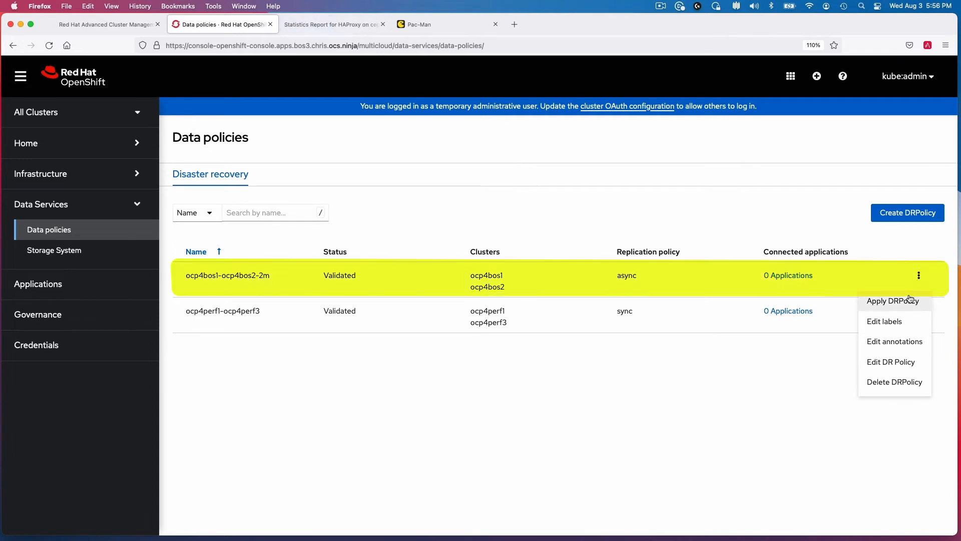
{"action": "left_click", "coordinate": [824, 348]}
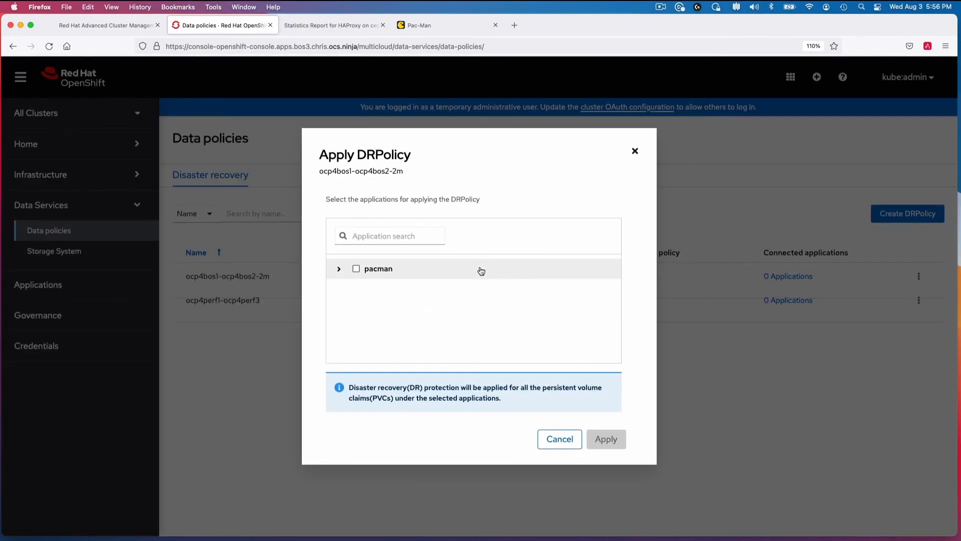
{"action": "left_click", "coordinate": [355, 269]}
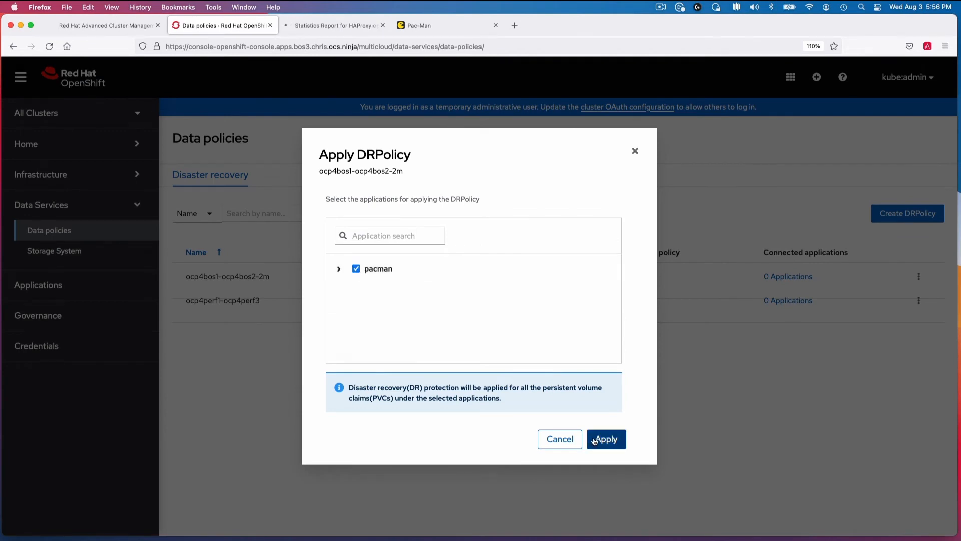
{"action": "left_click", "coordinate": [604, 439]}
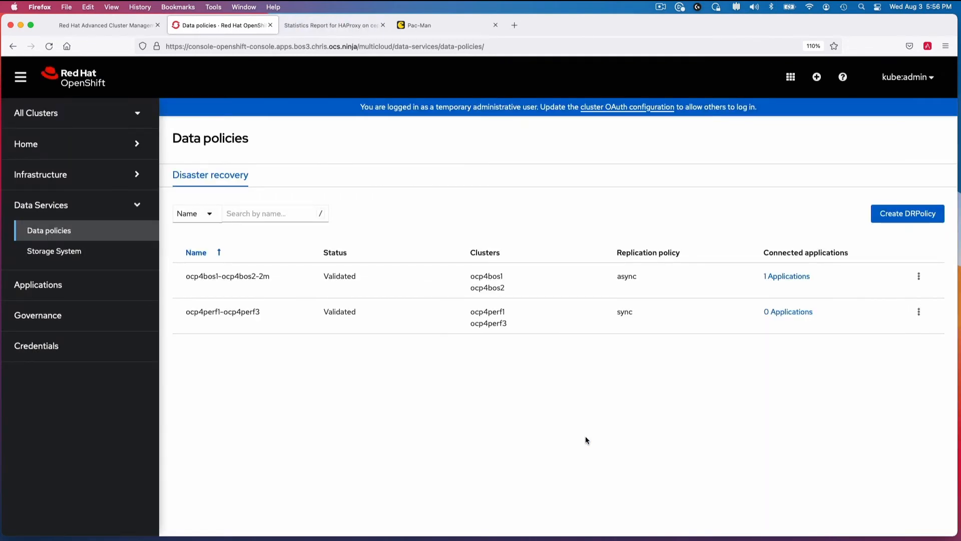
{"action": "mouse_move", "coordinate": [544, 485]}
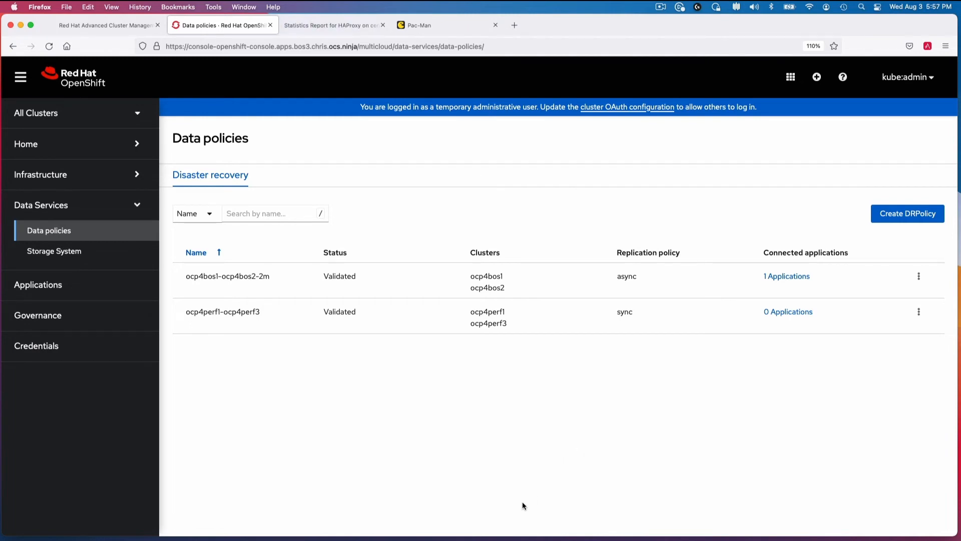
{"action": "mouse_move", "coordinate": [495, 520]}
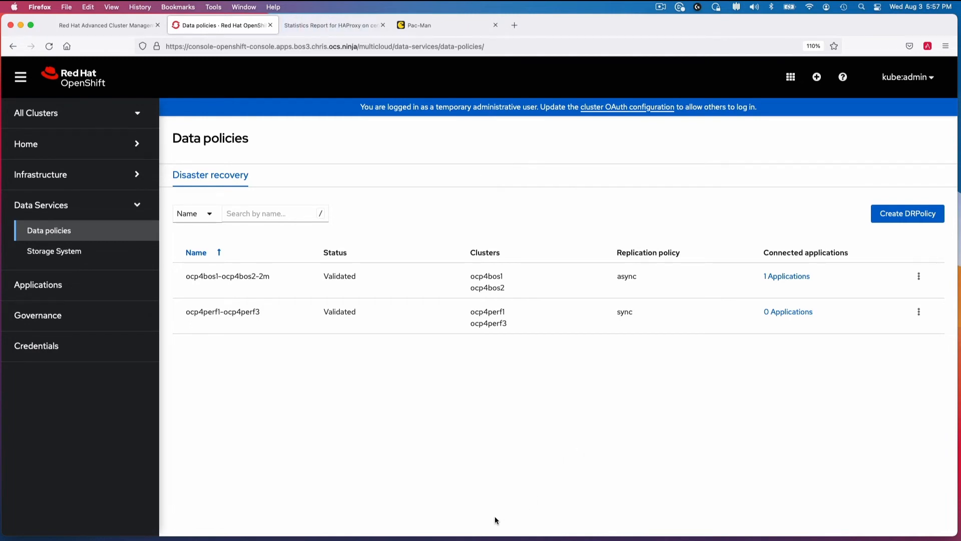
{"action": "mouse_move", "coordinate": [404, 90]}
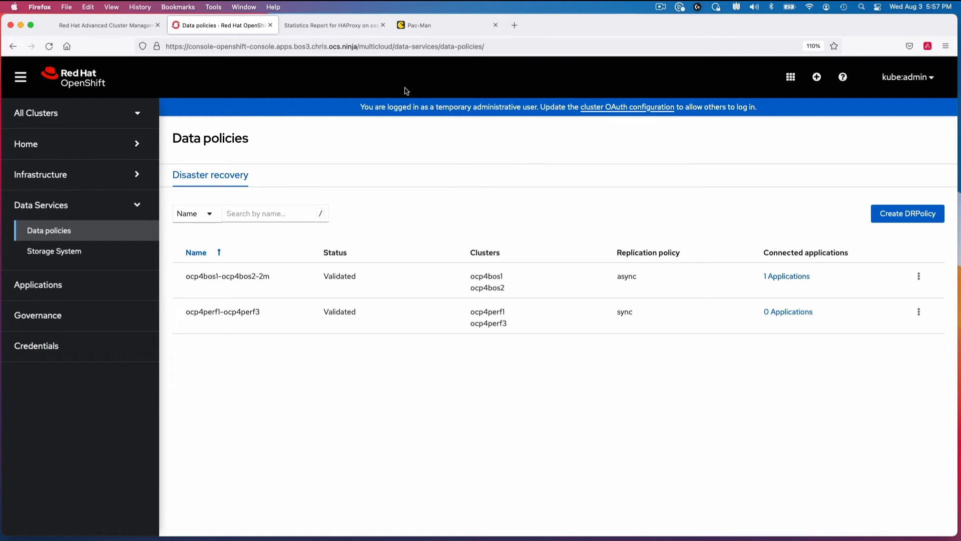
Check Pac-Man's 80-point high score, then return to local-cluster's Installed Operators page.
{"action": "left_click", "coordinate": [436, 25]}
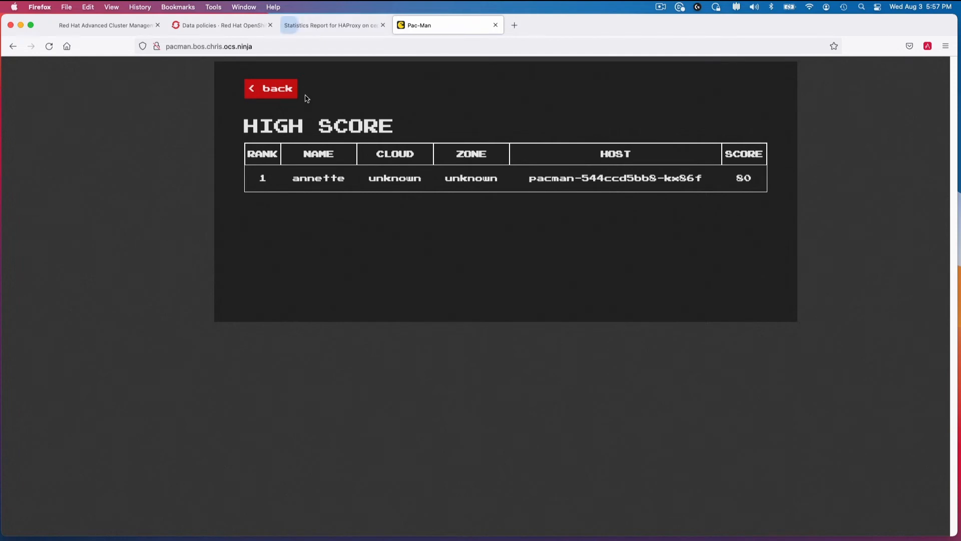
{"action": "left_click", "coordinate": [221, 25]}
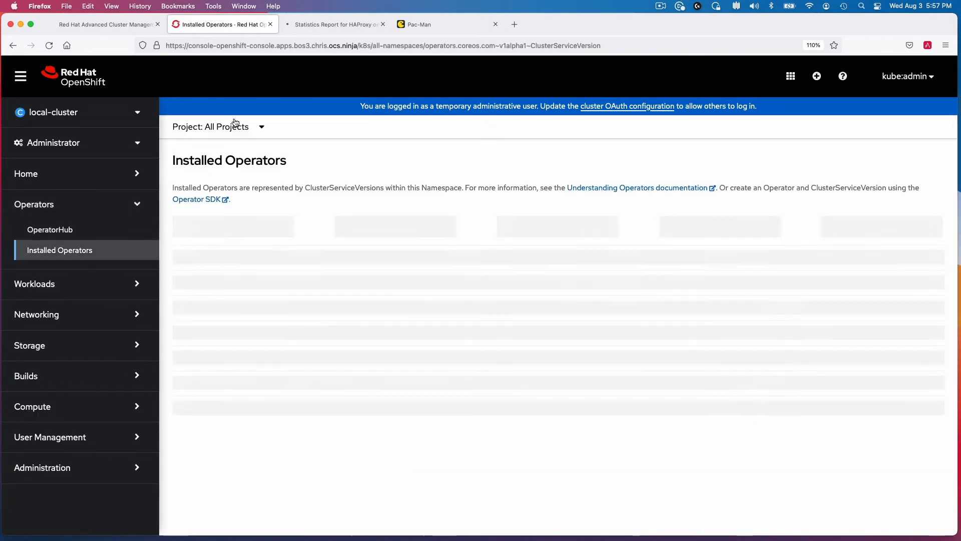
Switch to the pacman project and list the DR Hub Operator's DRPlacementControls, showing pacman-placement-1-drpc.
{"action": "left_click", "coordinate": [219, 126]}
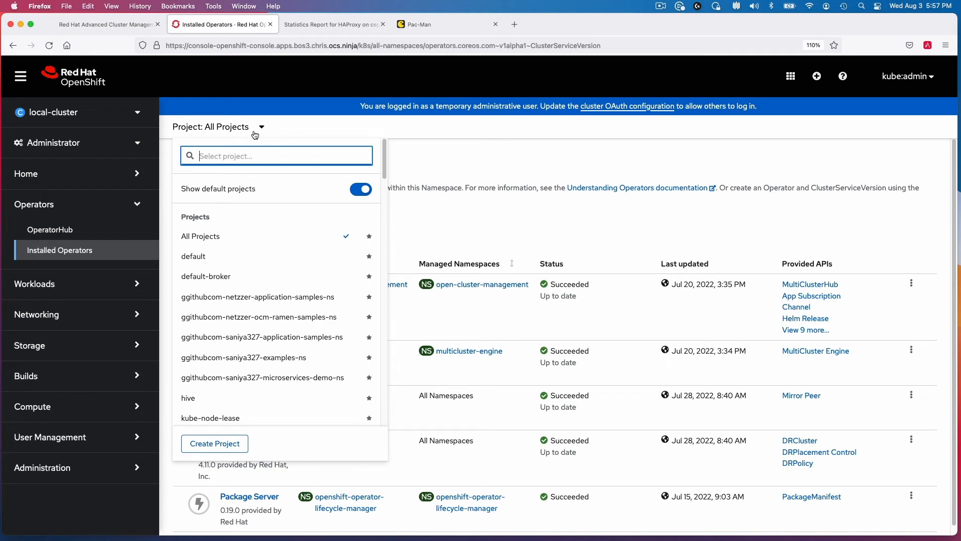
{"action": "type", "text": "pacman"}
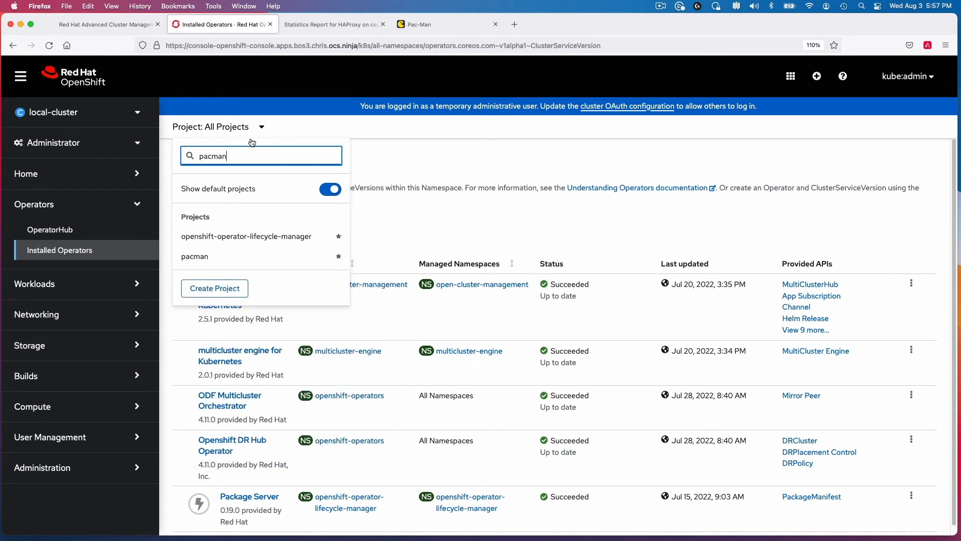
{"action": "left_click", "coordinate": [194, 256]}
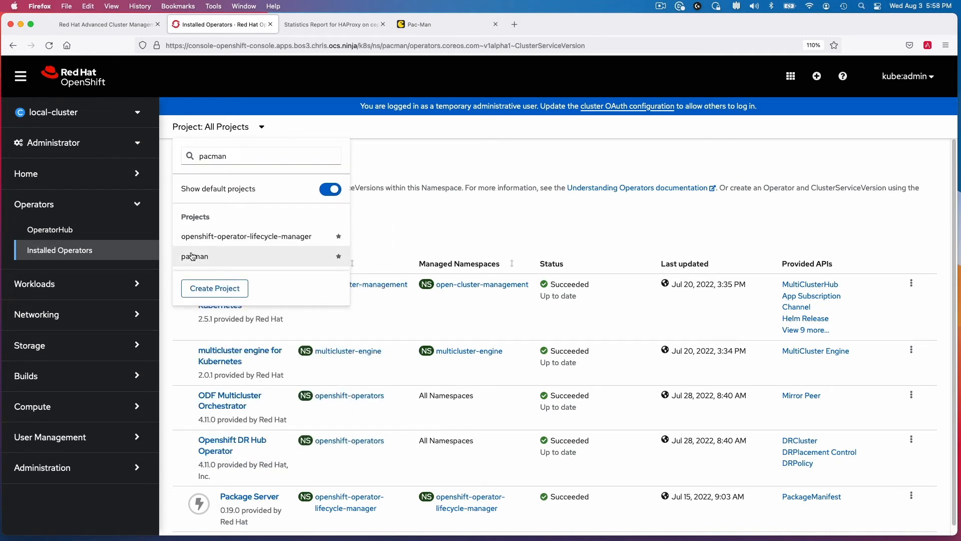
{"action": "left_click", "coordinate": [194, 257]}
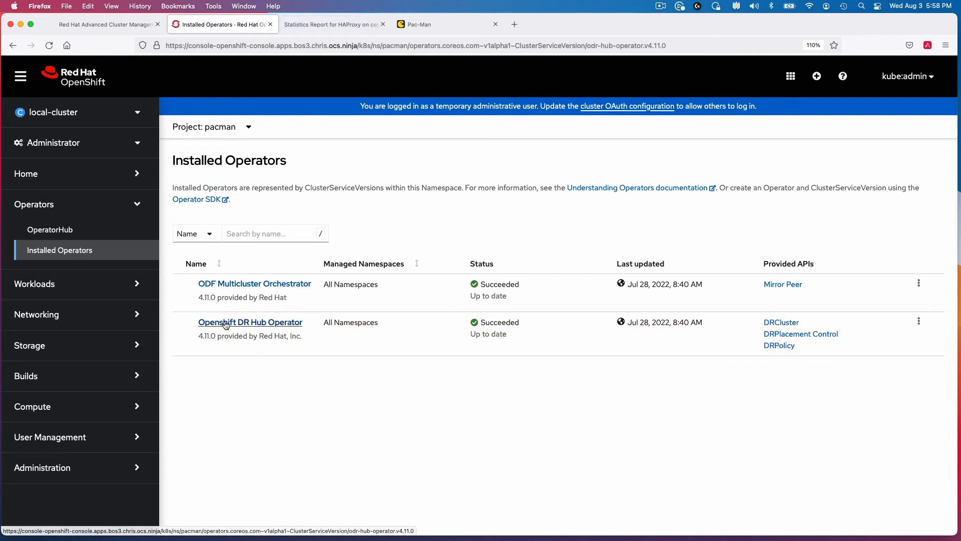
{"action": "left_click", "coordinate": [250, 322]}
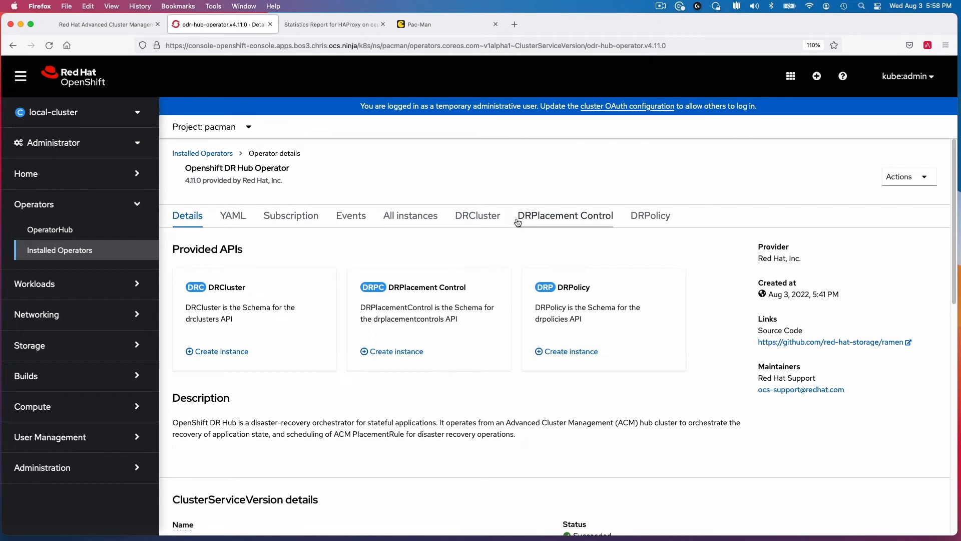
{"action": "left_click", "coordinate": [564, 216]}
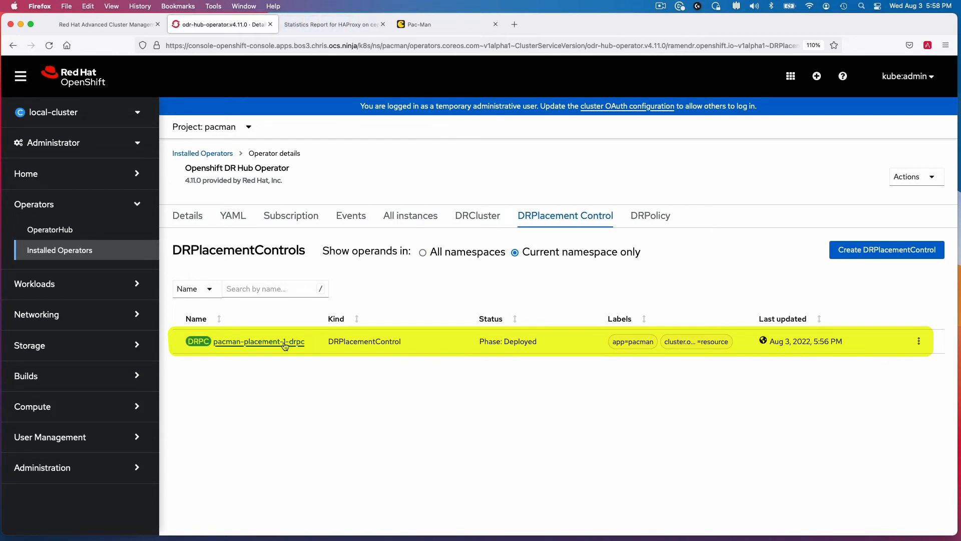
Add 'action: Failover' and 'failoverCluster: ocp4bos2' to pacman-placement-1-drpc's YAML spec and save.
{"action": "left_click", "coordinate": [258, 341]}
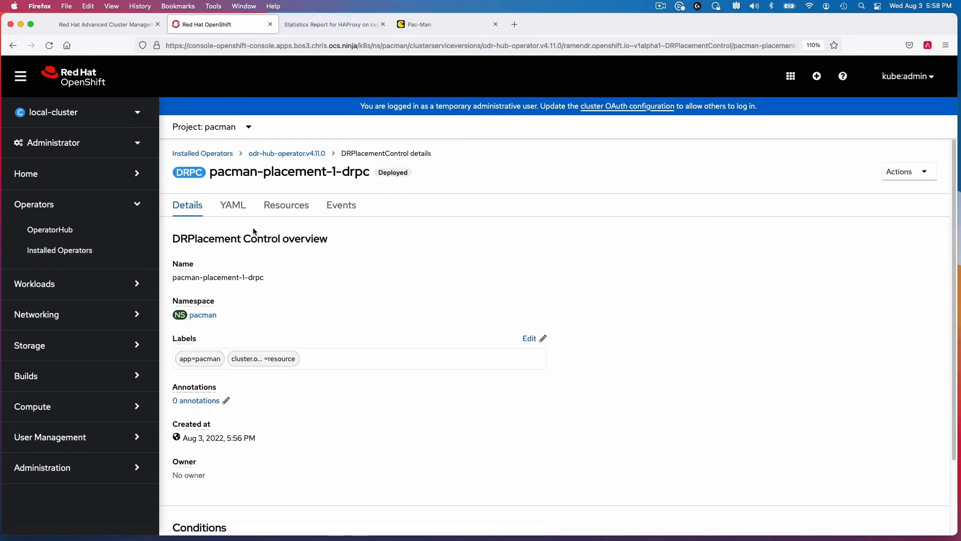
{"action": "left_click", "coordinate": [233, 205]}
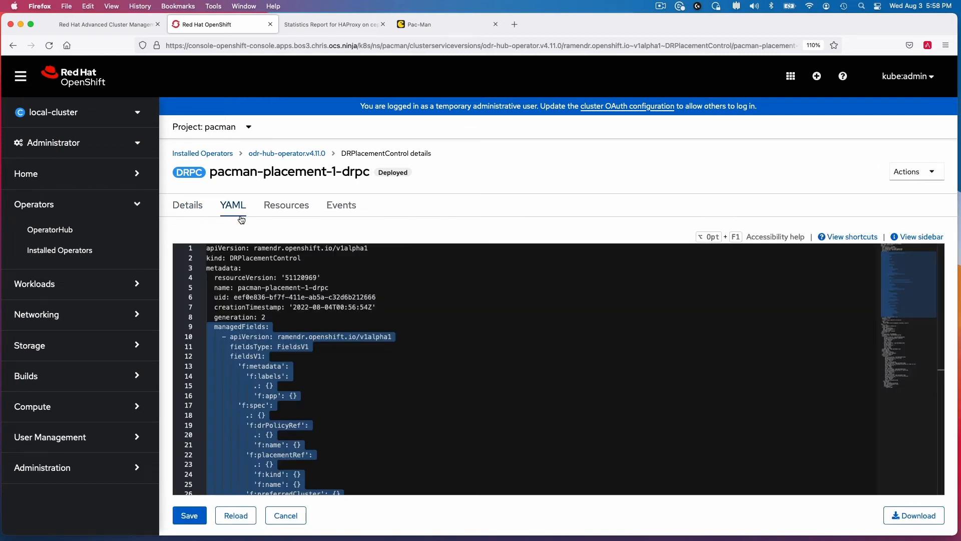
{"action": "mouse_move", "coordinate": [241, 229]}
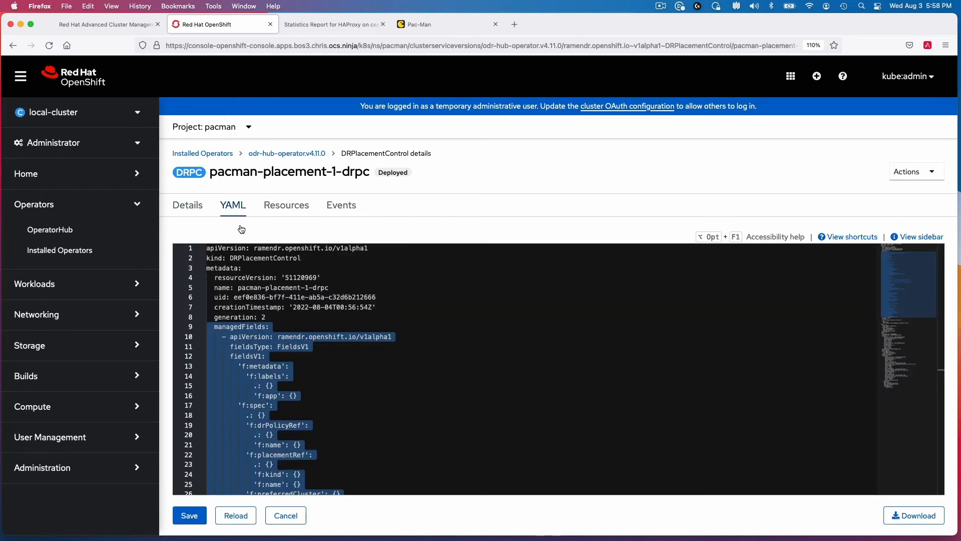
{"action": "left_click", "coordinate": [199, 326]}
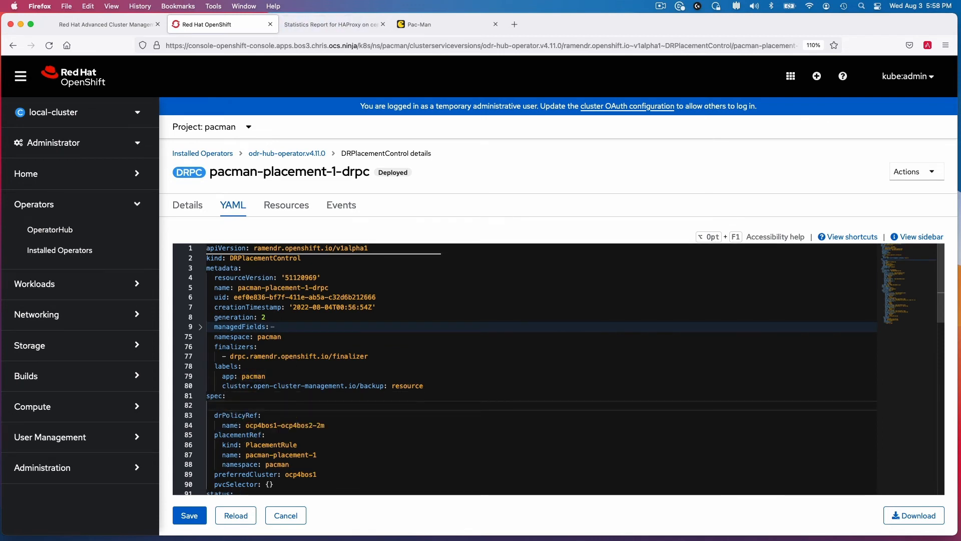
{"action": "left_click", "coordinate": [215, 405]}
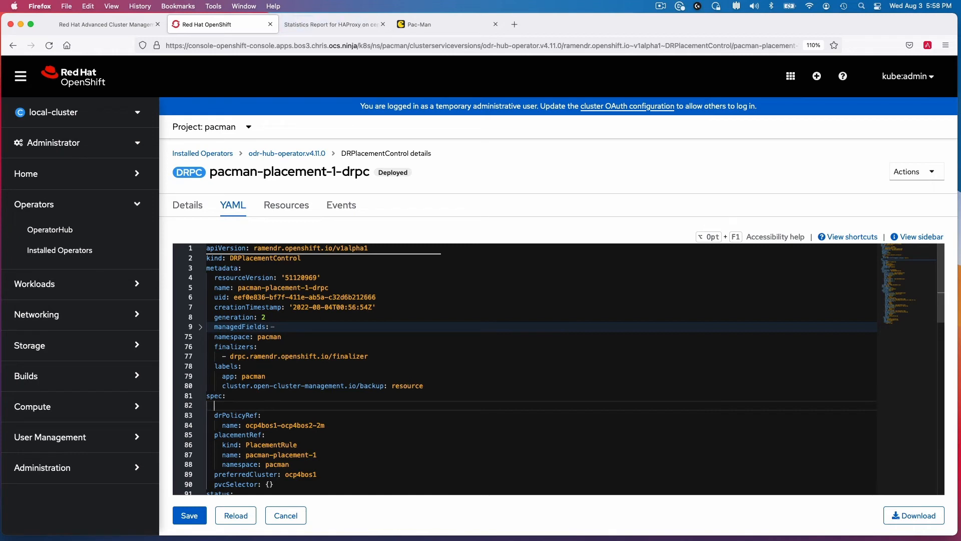
{"action": "type", "text": "action: Failover"}
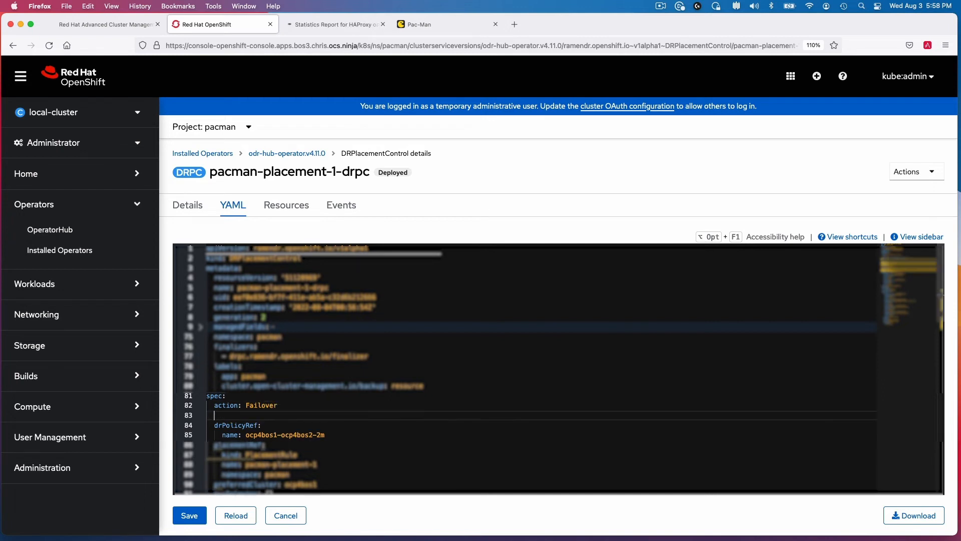
{"action": "type", "text": "failoverC"}
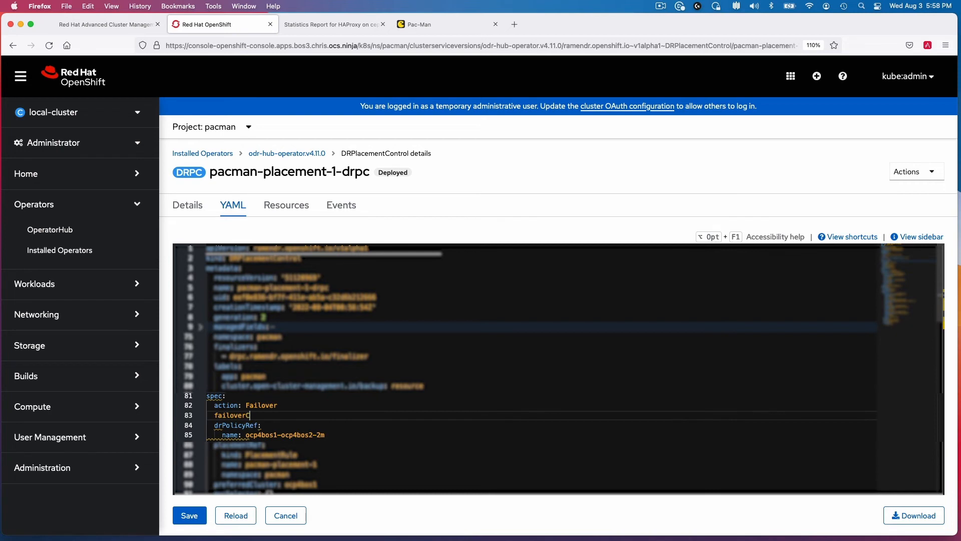
{"action": "type", "text": "luster"}
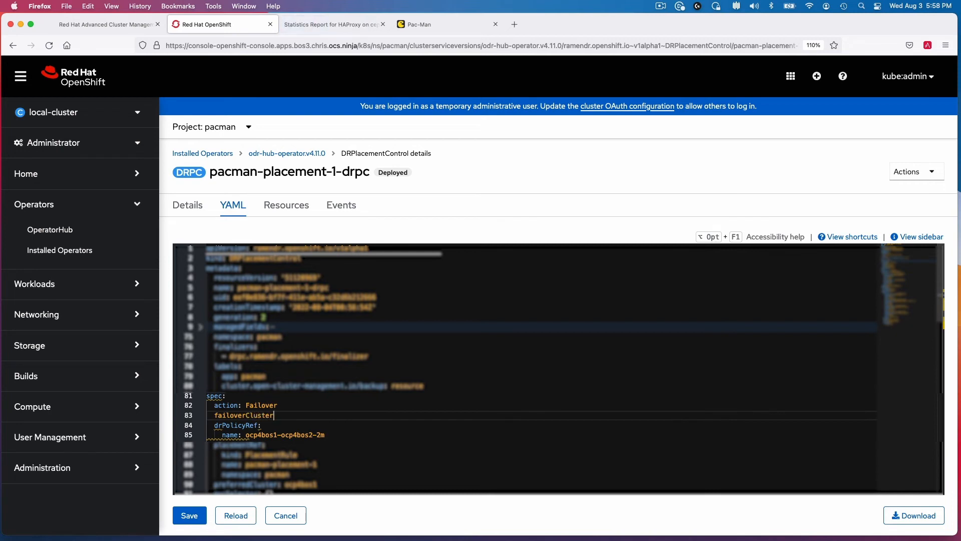
{"action": "type", "text": "ocp4"}
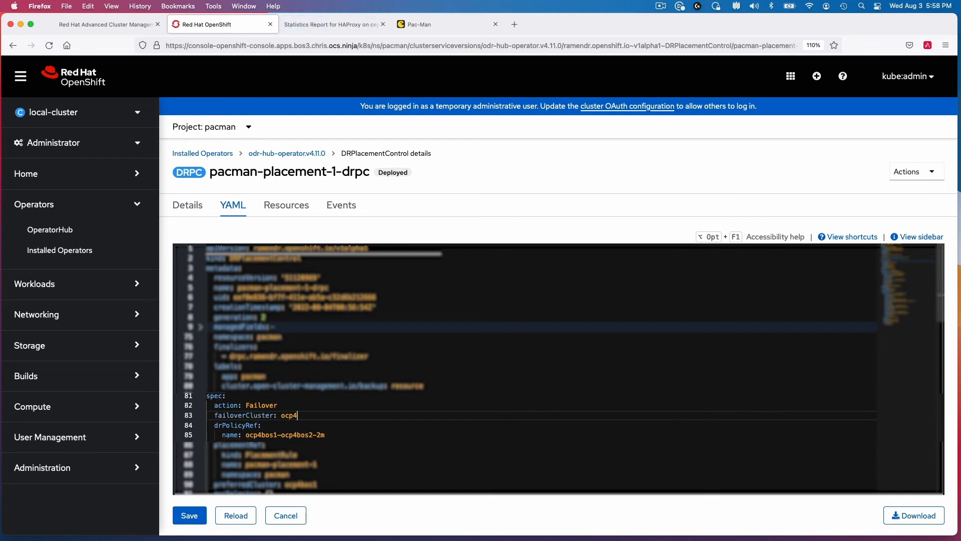
{"action": "type", "text": "bos2"}
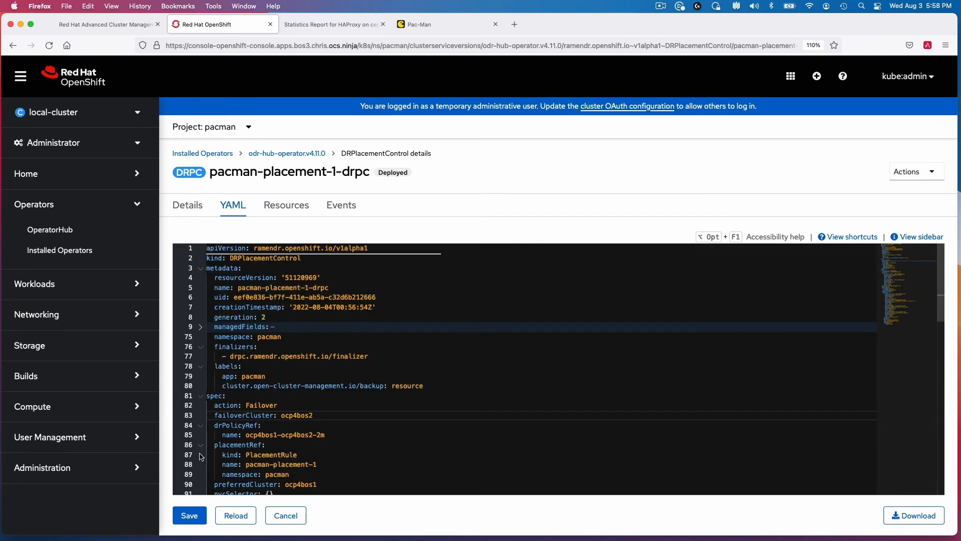
{"action": "left_click", "coordinate": [189, 515]}
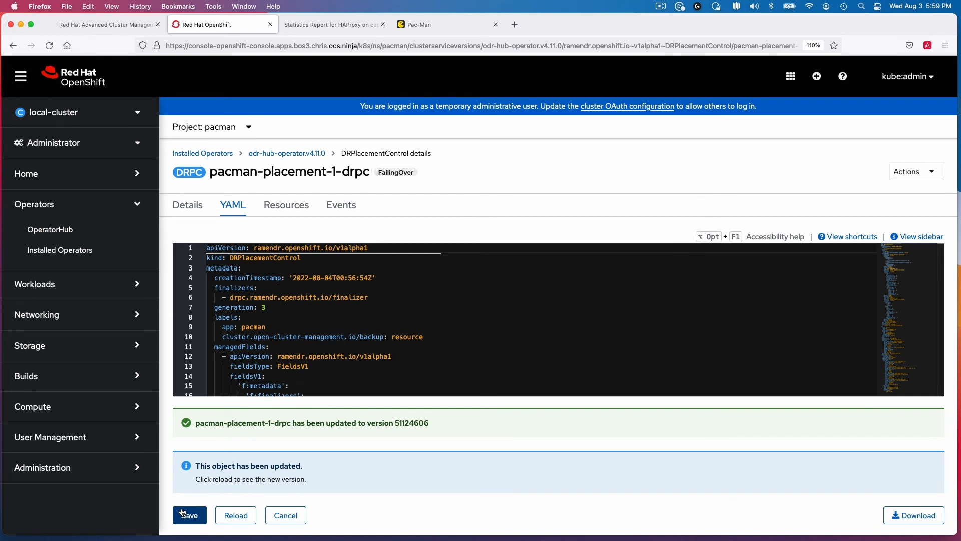
{"action": "mouse_move", "coordinate": [236, 515]}
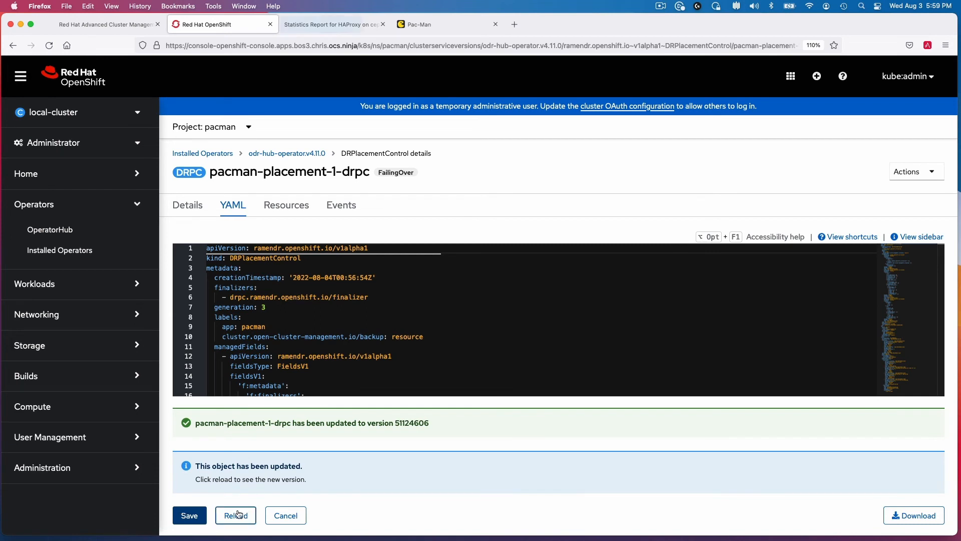
Reload pacman-placement-1-drpc, review its failover events, then switch to Advanced Cluster Management.
{"action": "left_click", "coordinate": [235, 515]}
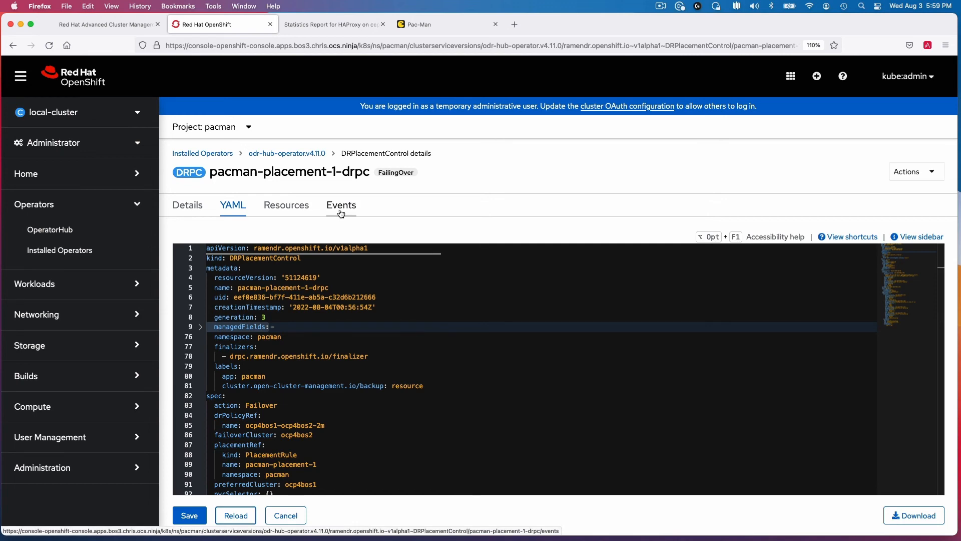
{"action": "left_click", "coordinate": [340, 204]}
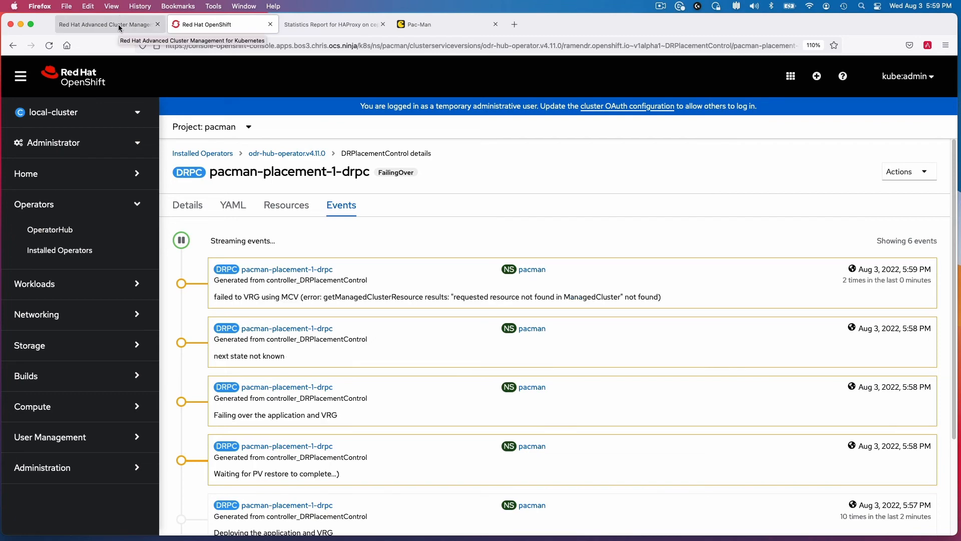
{"action": "left_click", "coordinate": [104, 24]}
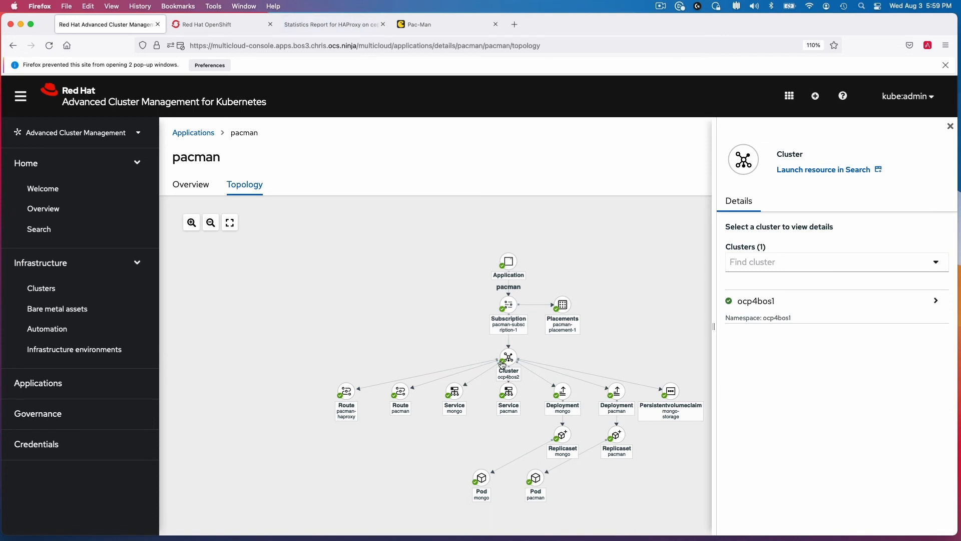
Inspect the pacman topology's Cluster node showing ocp4bos2, then switch to HAProxy statistics.
{"action": "left_click", "coordinate": [507, 356]}
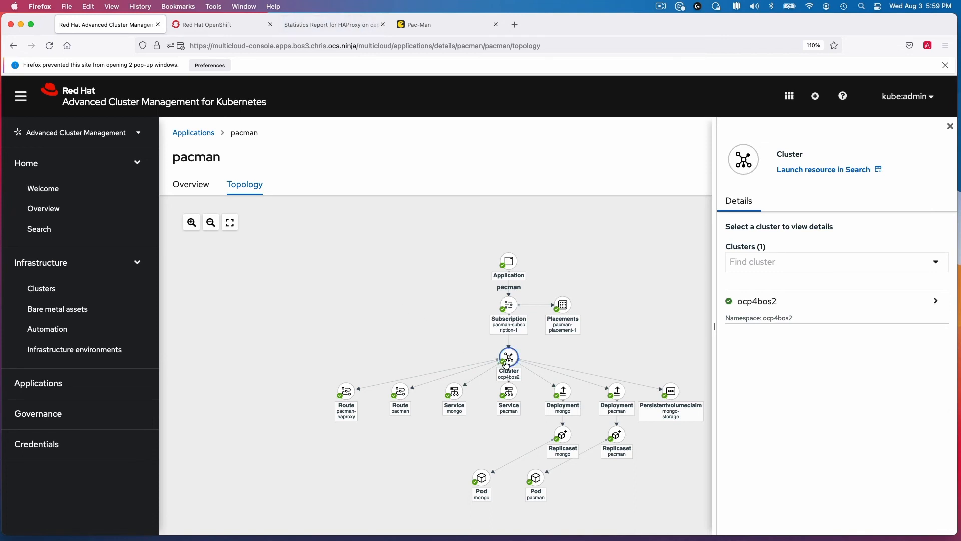
{"action": "mouse_move", "coordinate": [771, 343]}
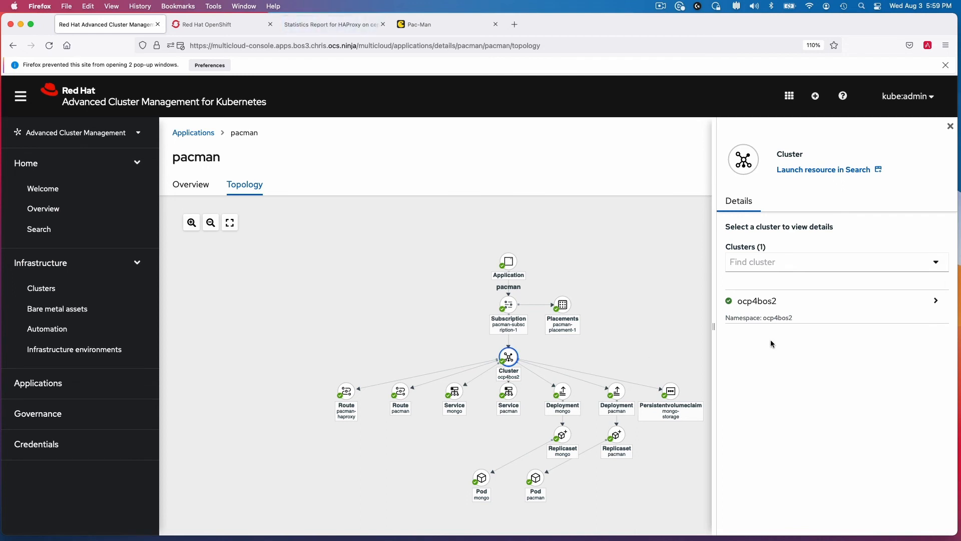
{"action": "left_click", "coordinate": [756, 301]}
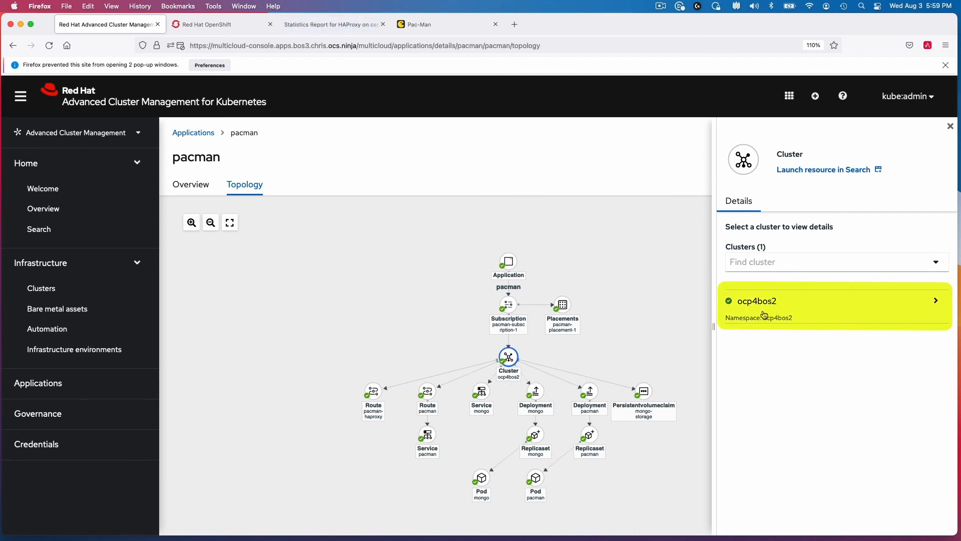
{"action": "mouse_move", "coordinate": [427, 190]}
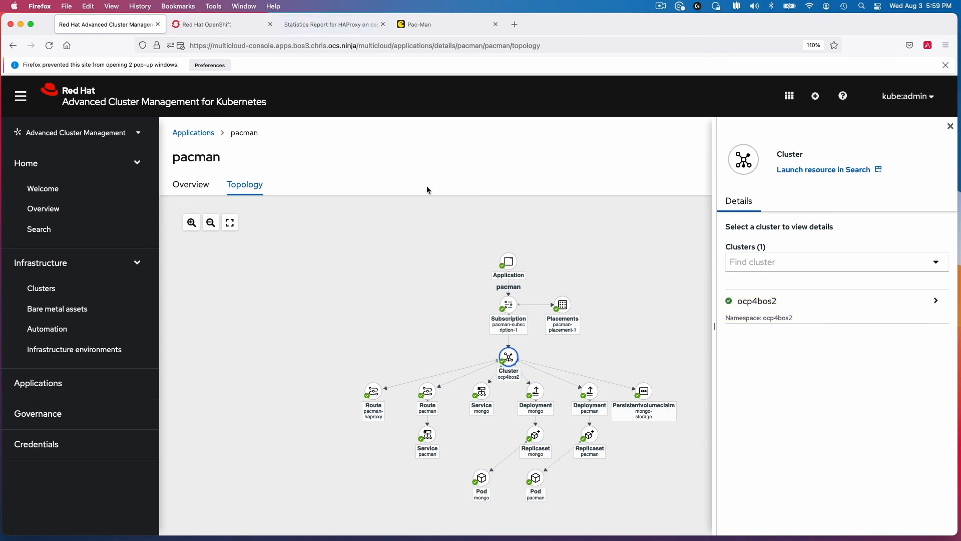
{"action": "left_click", "coordinate": [330, 24]}
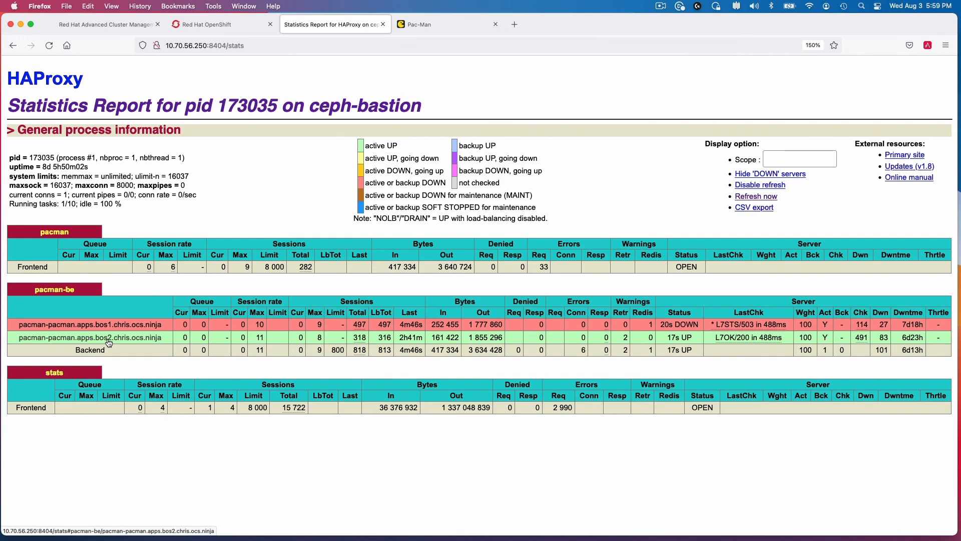
{"action": "mouse_move", "coordinate": [101, 339]}
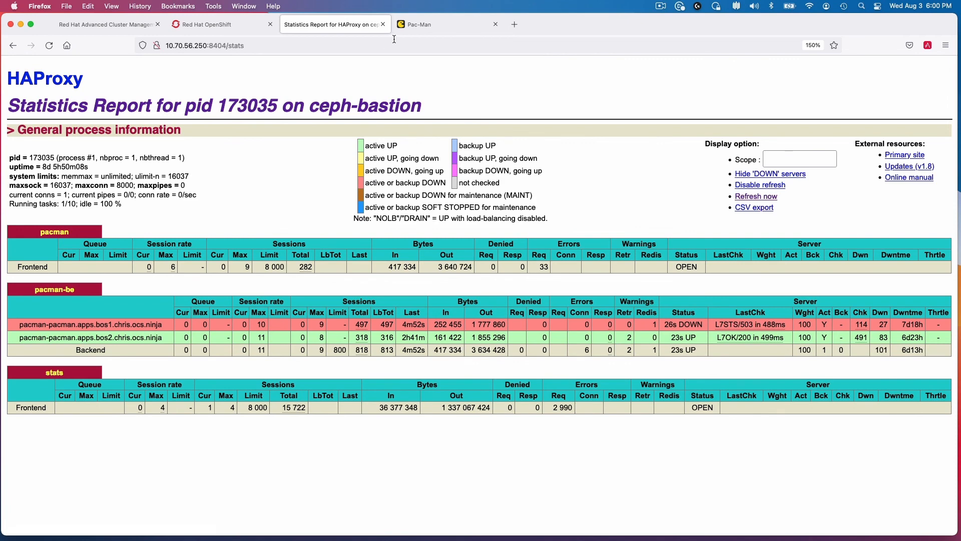
After confirming bos1 DOWN and bos2 UP in pacman-be, switch to the Pac-Man tab.
{"action": "left_click", "coordinate": [435, 24]}
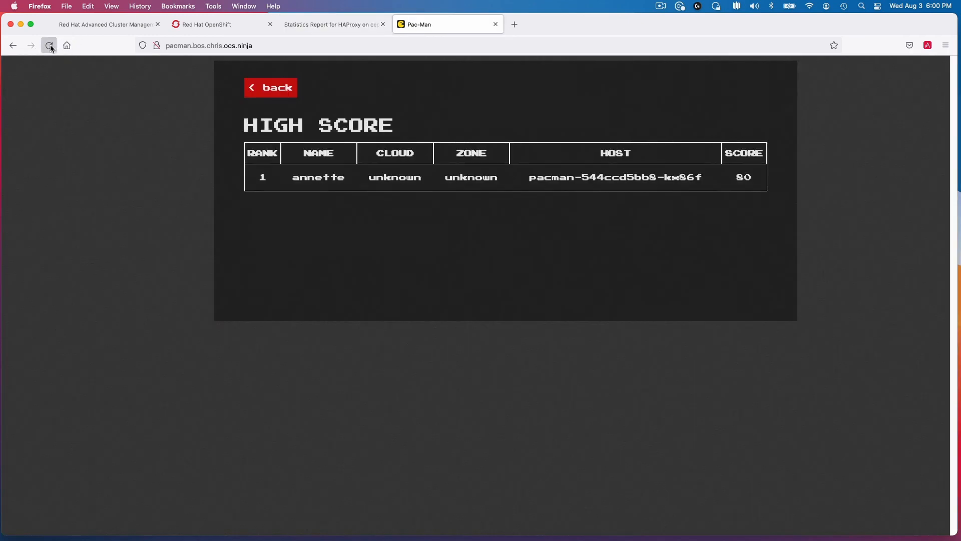
Reload Pac-Man and show the High Score table with annette's 80 points.
{"action": "left_click", "coordinate": [49, 46]}
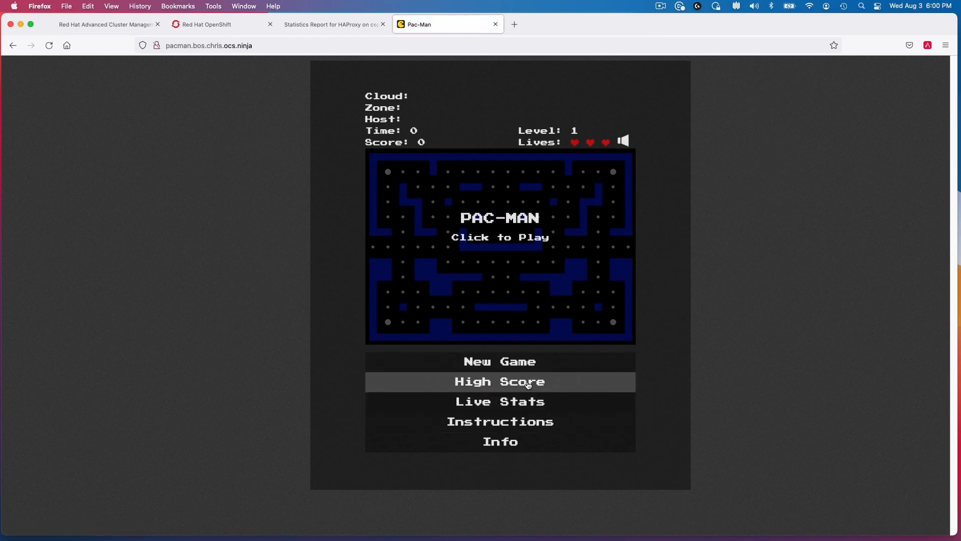
{"action": "left_click", "coordinate": [499, 382]}
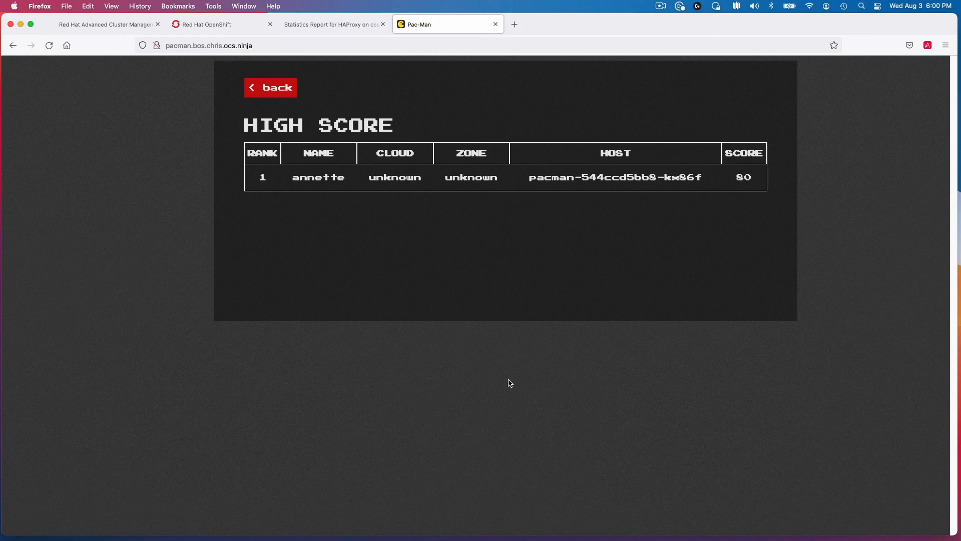
{"action": "mouse_move", "coordinate": [512, 386]}
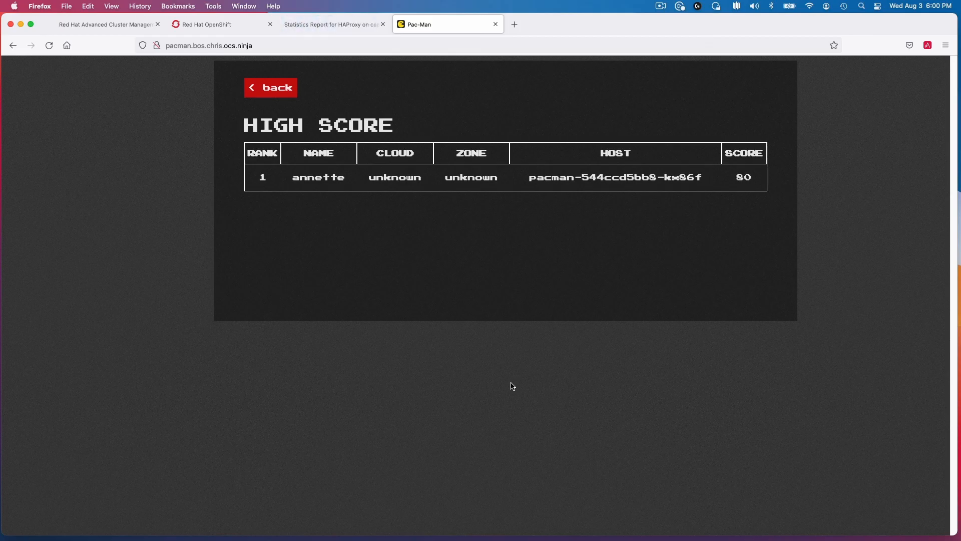